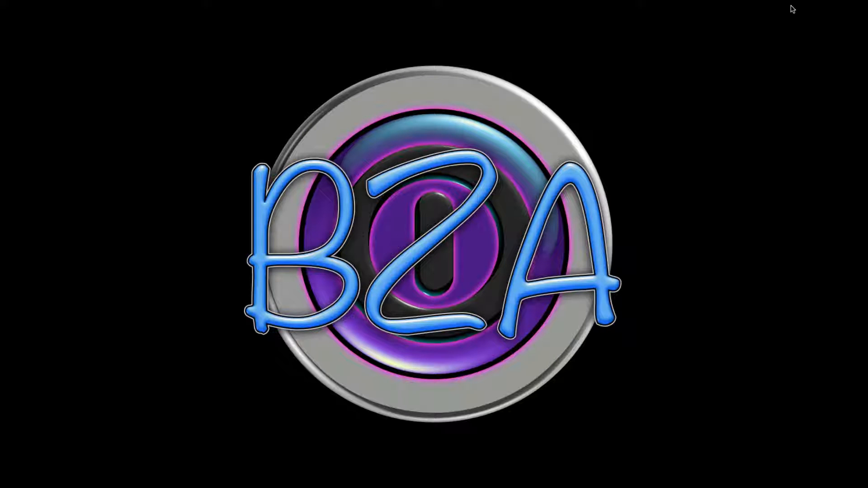
mouse_move(778, 3)
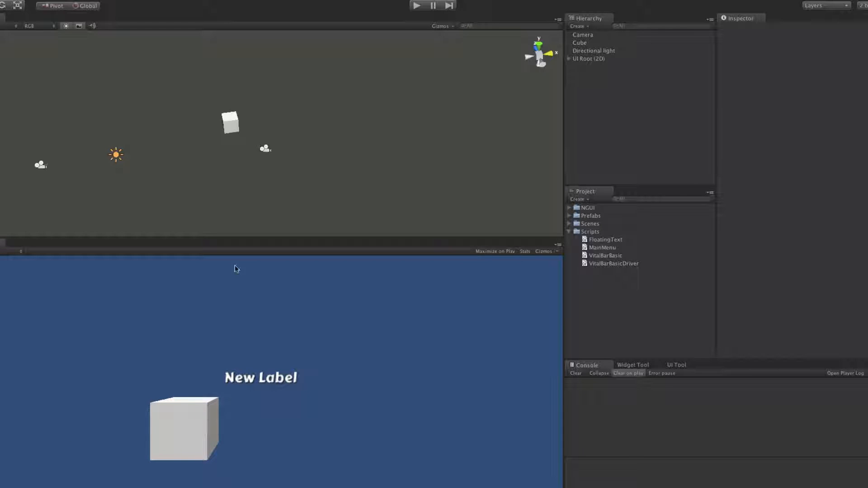
- Run the scene in play mode, select Cube to view its Inspector, then stop play
click(416, 6)
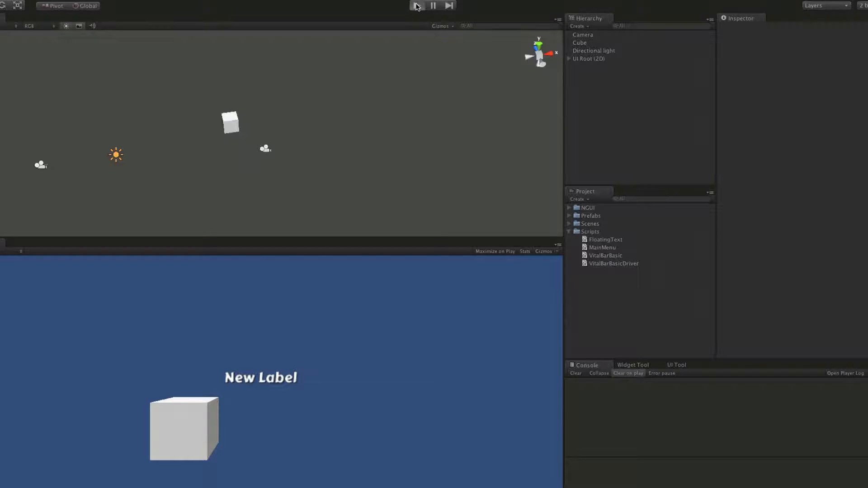
click(416, 6)
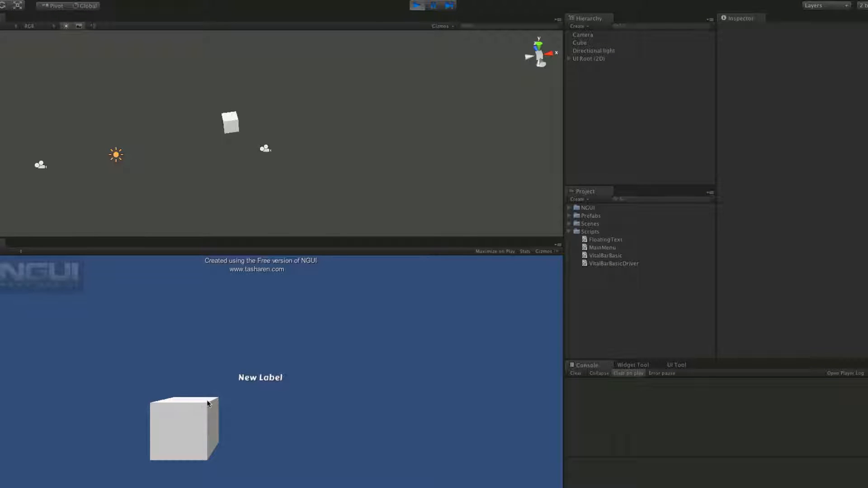
click(580, 42)
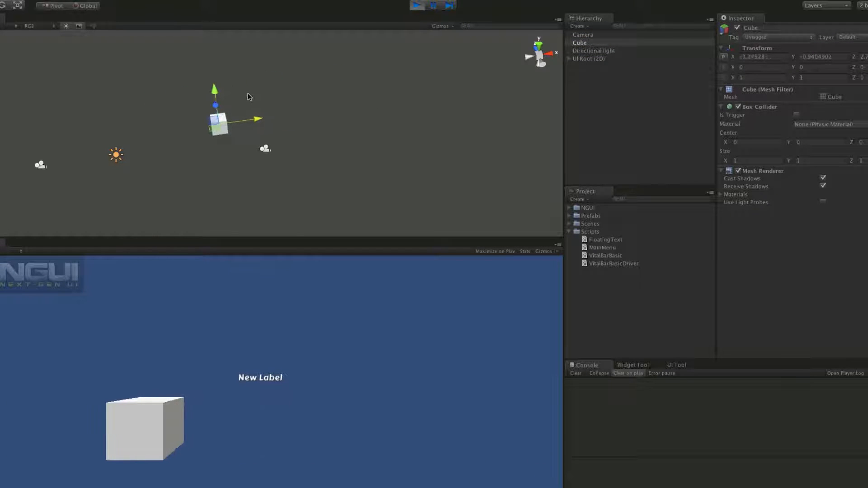
click(416, 5)
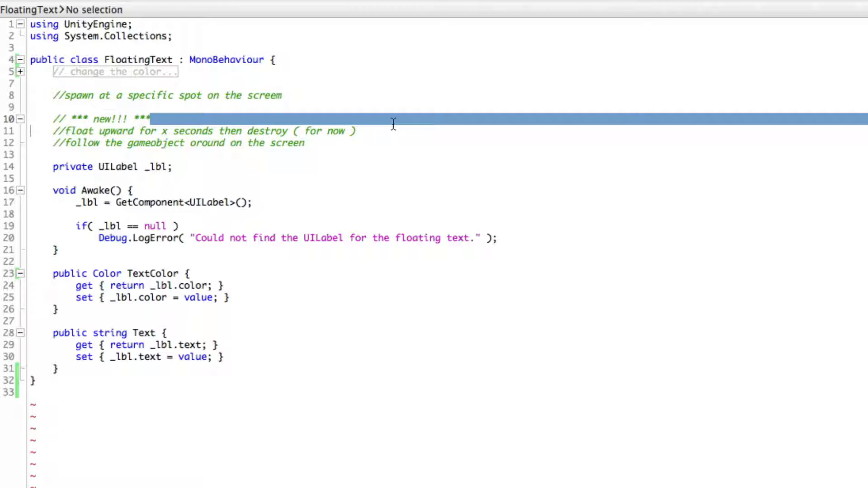
- Delete the '// *** new!!! ***' comment line and its blank line from the script notes
click(168, 143)
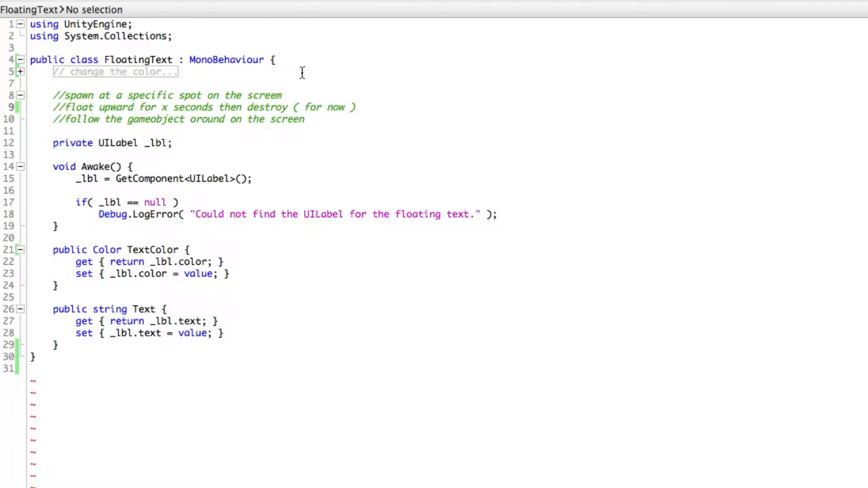
mouse_move(269, 73)
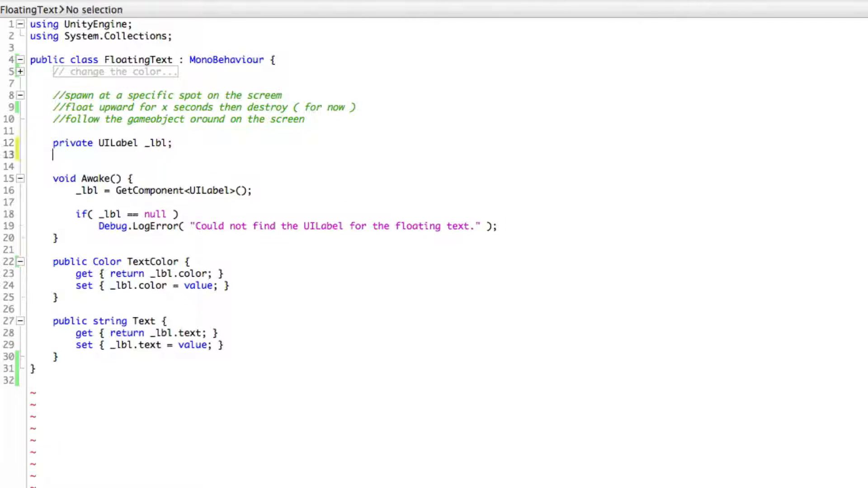
- Declare 'public GameObject target;' below the _lbl field
text(pruv)
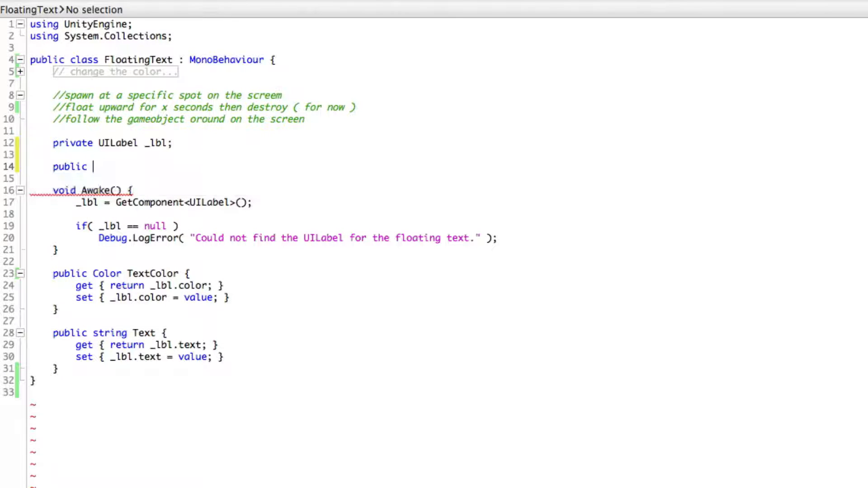
text(GameObject)
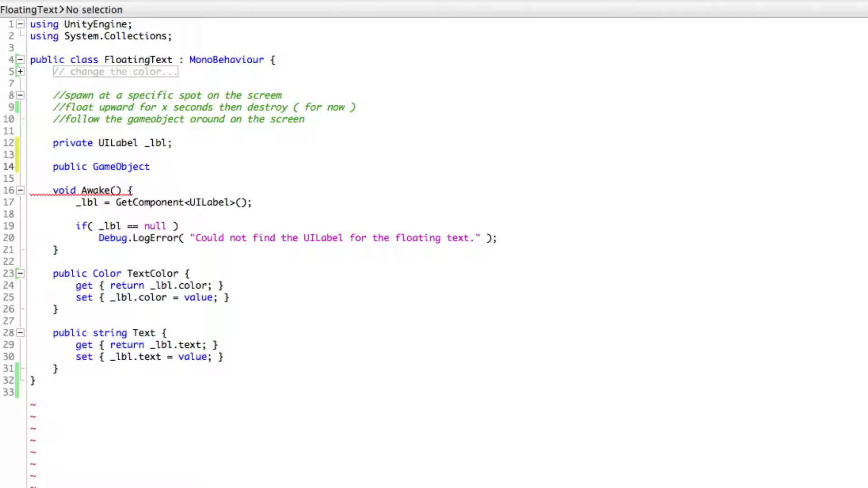
text(td)
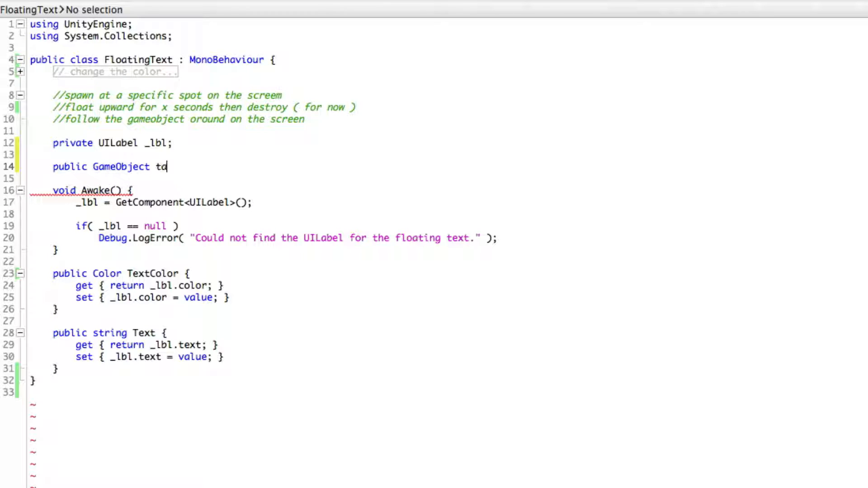
text(rget;)
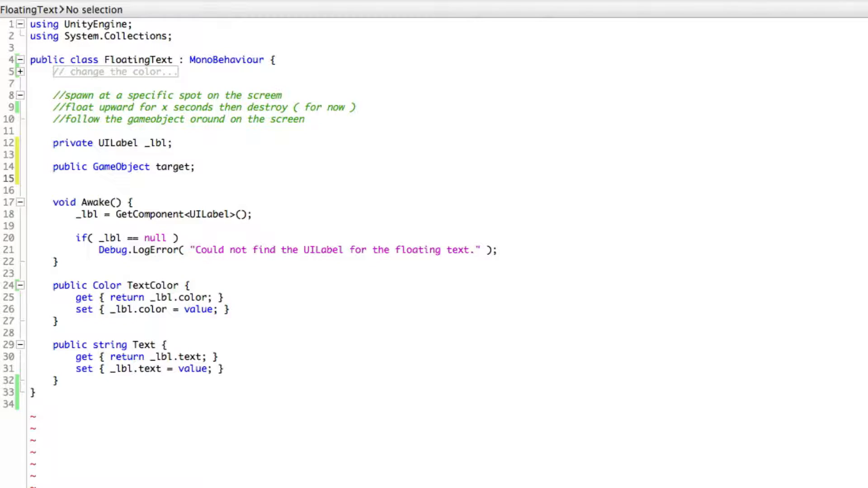
- Declare 'public Camera worldCamera;' and 'public Camera guiCamera;' fields
text(publ)
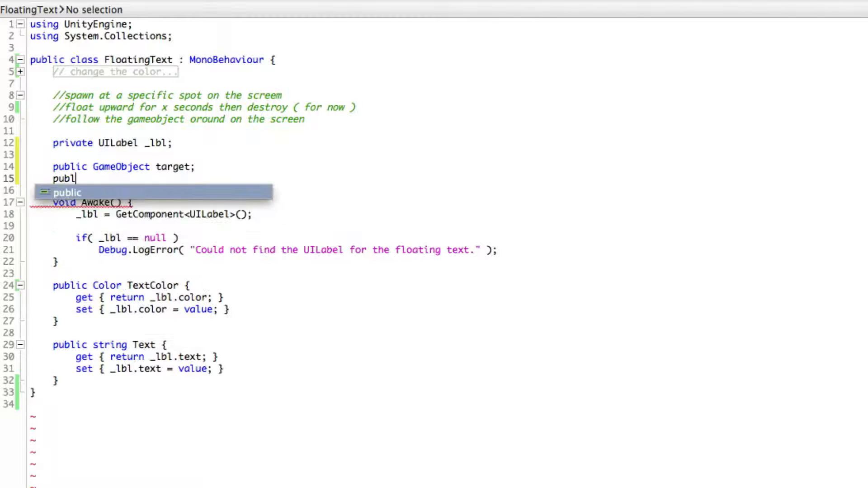
text(ic C)
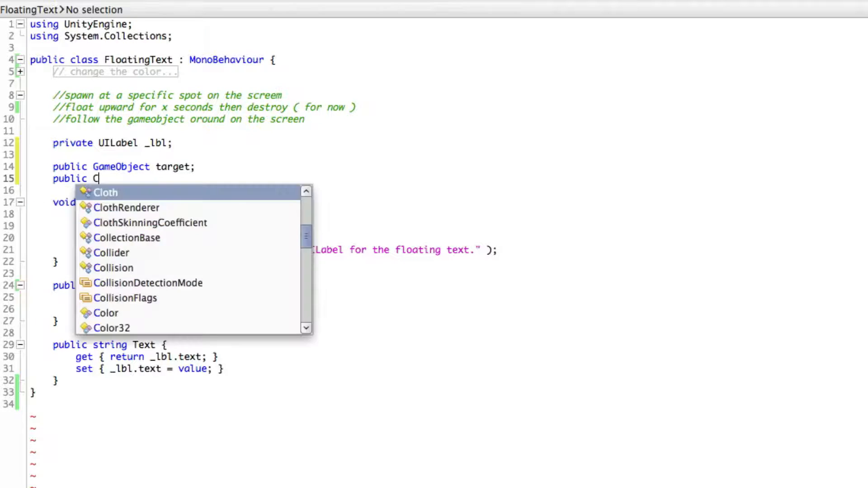
text(amera)
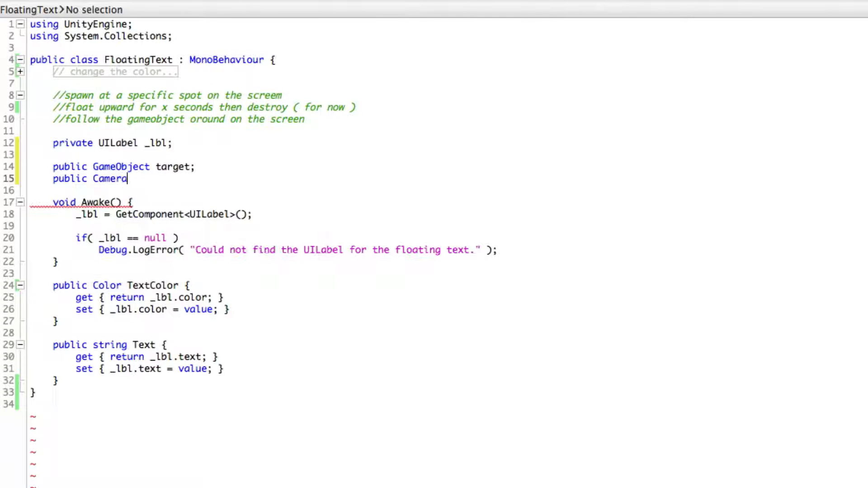
text(w)
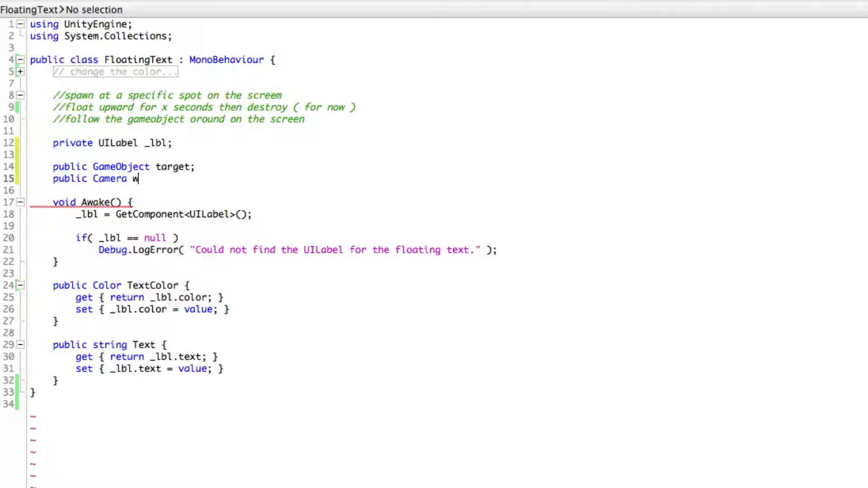
text(orldCamera;)
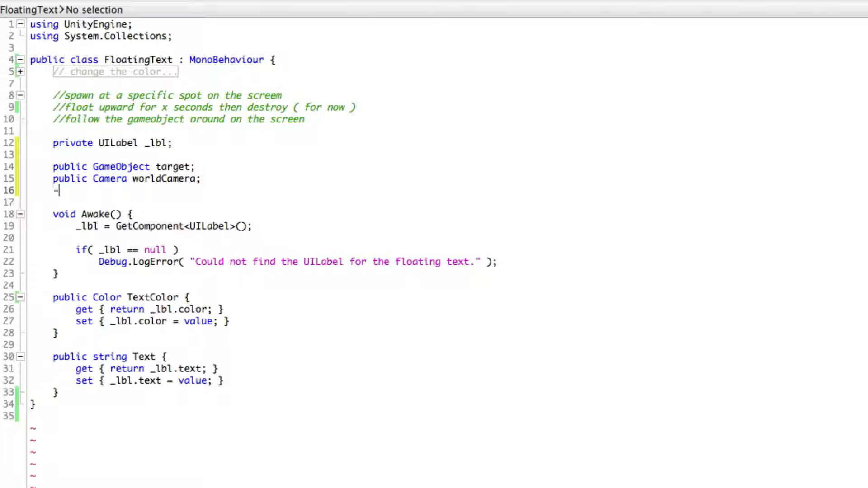
text(pu)
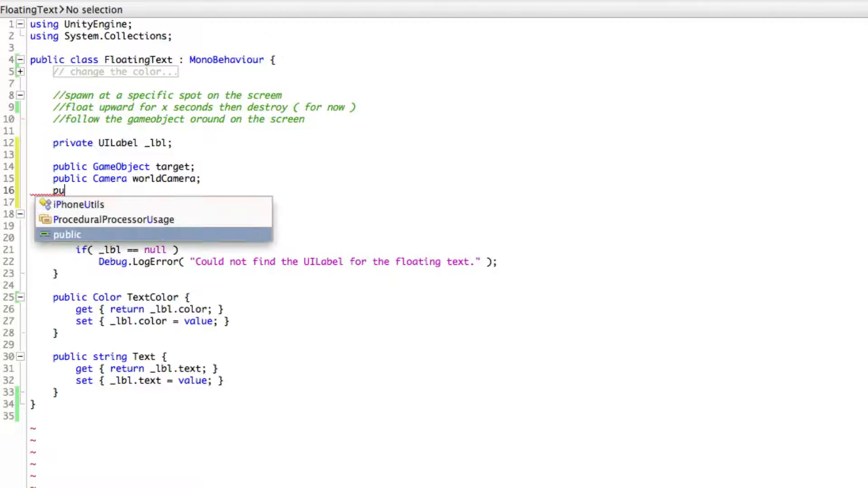
text(blic Camera)
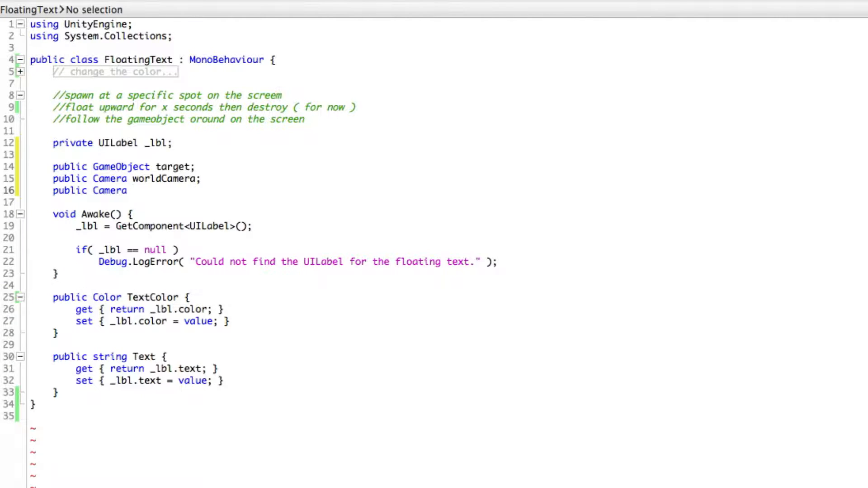
text(guiCamera)
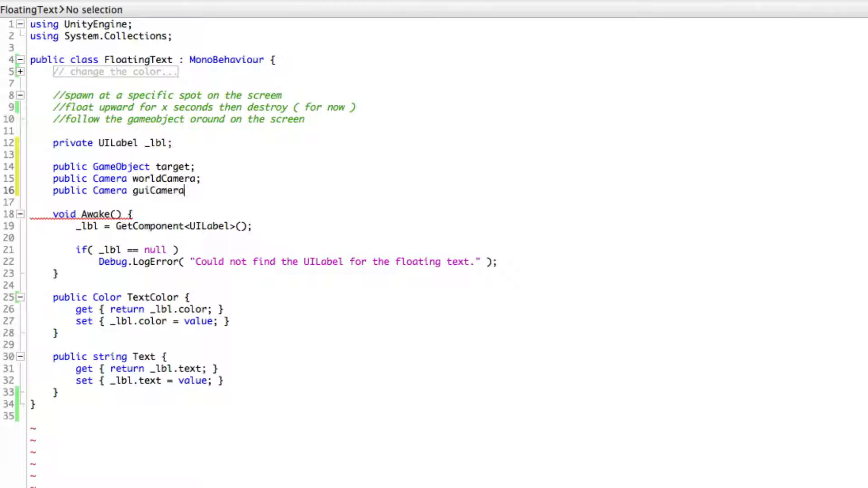
text(;)
text(public void)
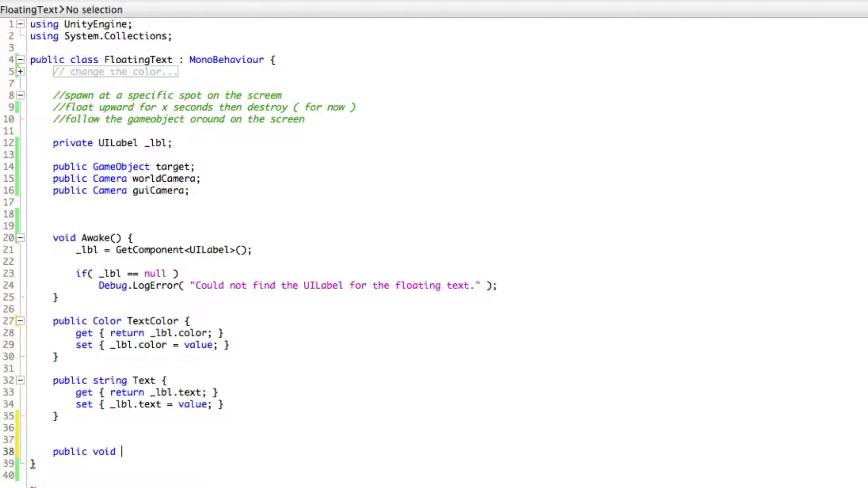
- Add an empty 'public void LateUpdate() {' method at the end of FloatingText
text(L)
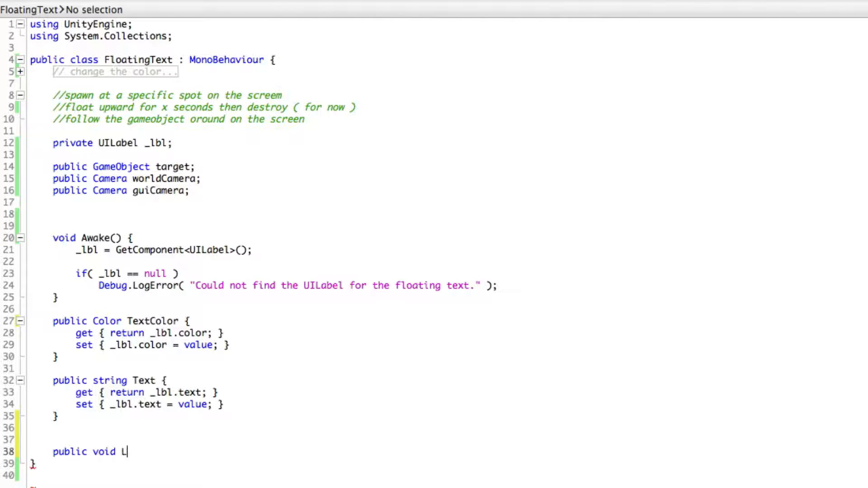
text(o)
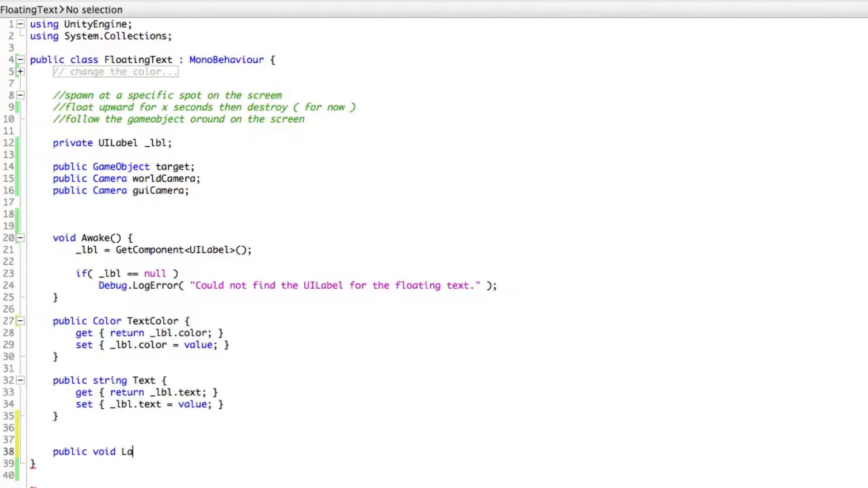
text(ateup)
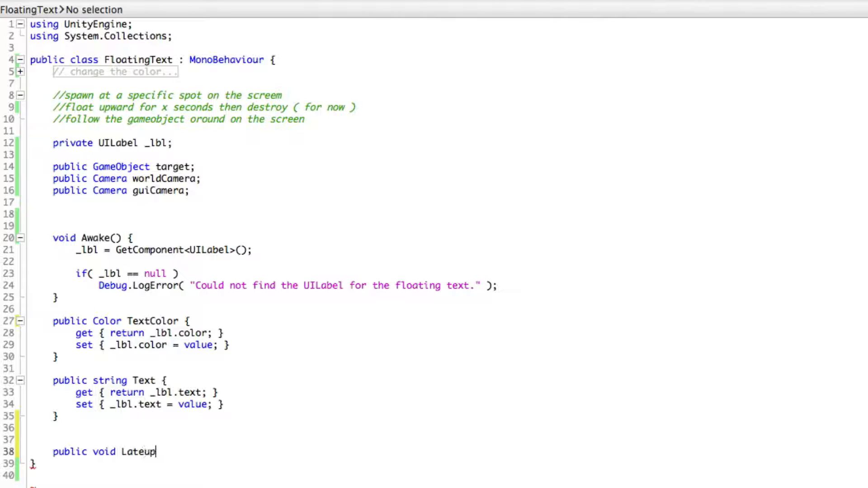
key(Backspace)
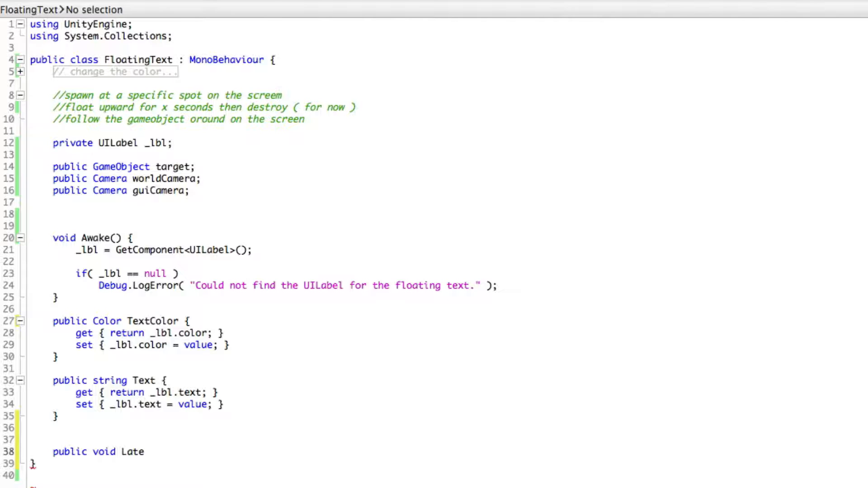
click(145, 452)
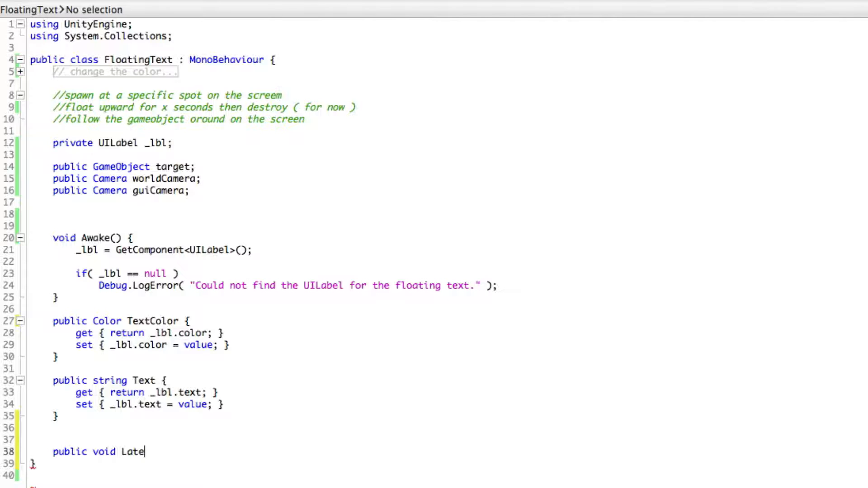
text(U)
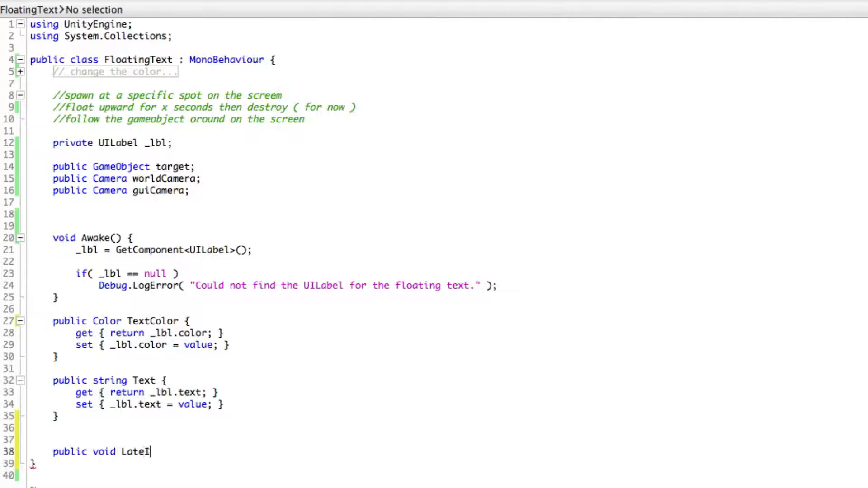
text(pdate)
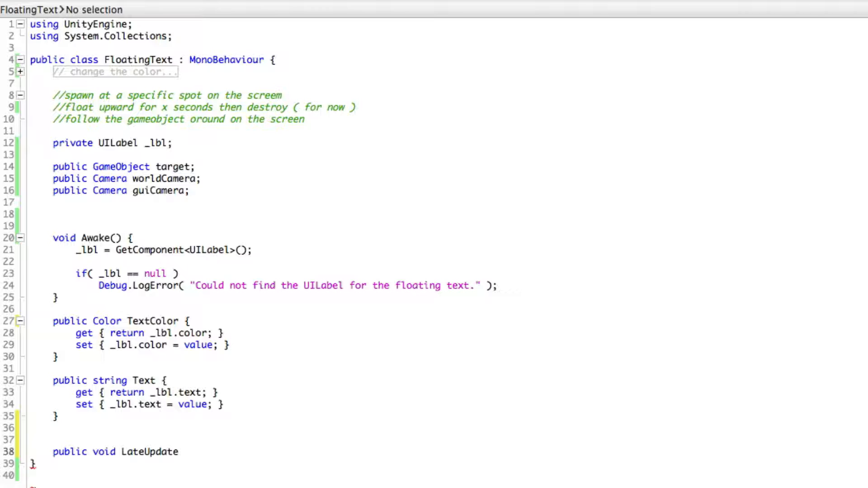
text(() {)
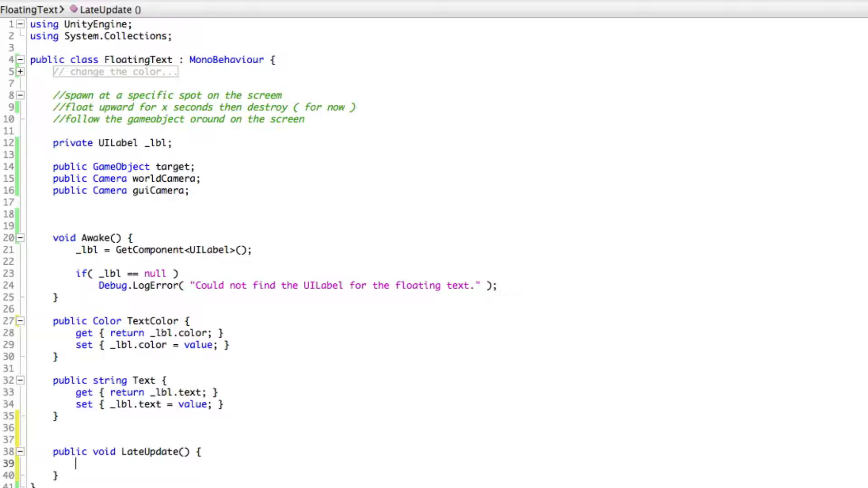
- Write worldCamera = NGUITools.FindCameraForLayer(target.layer); in LateUpdate
text(worldCamera =)
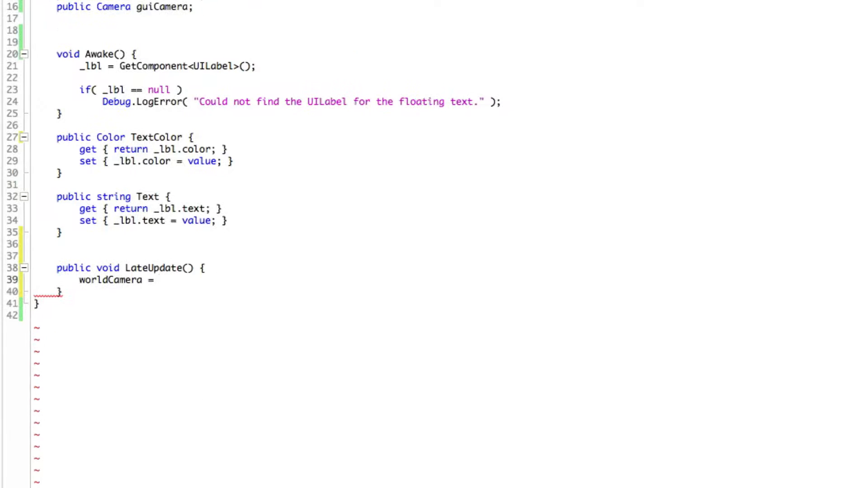
text(N)
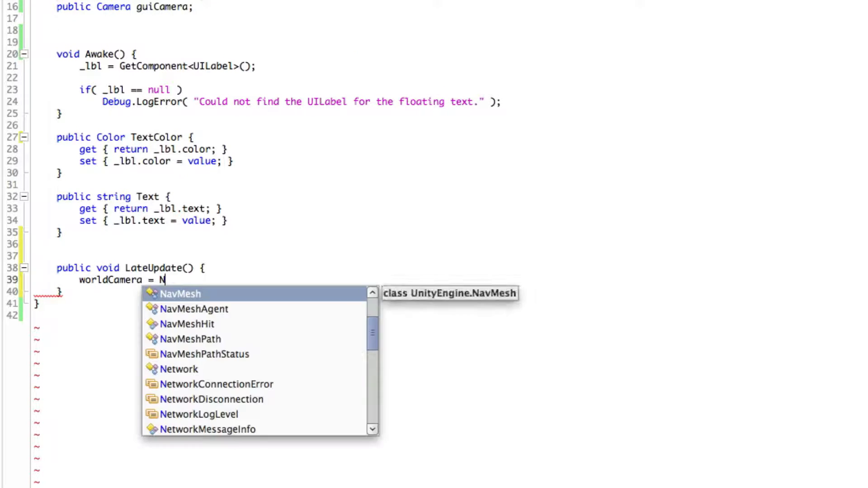
text(GUITools)
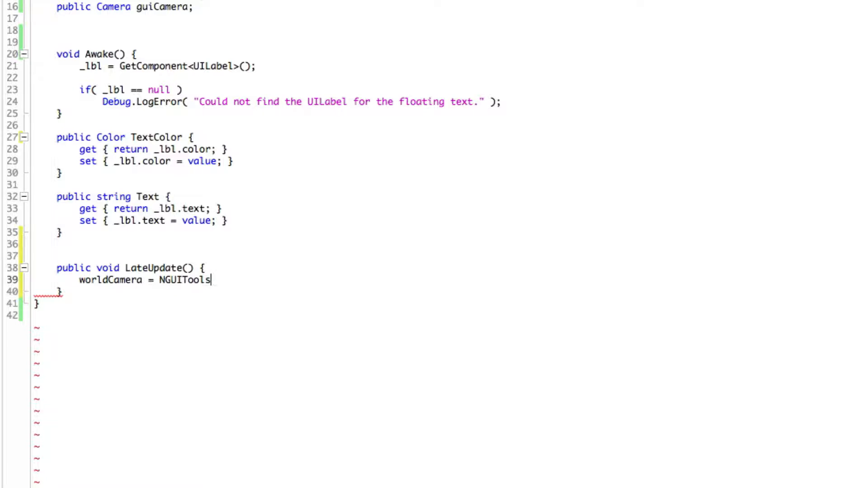
text(.FindCameraForLayer)
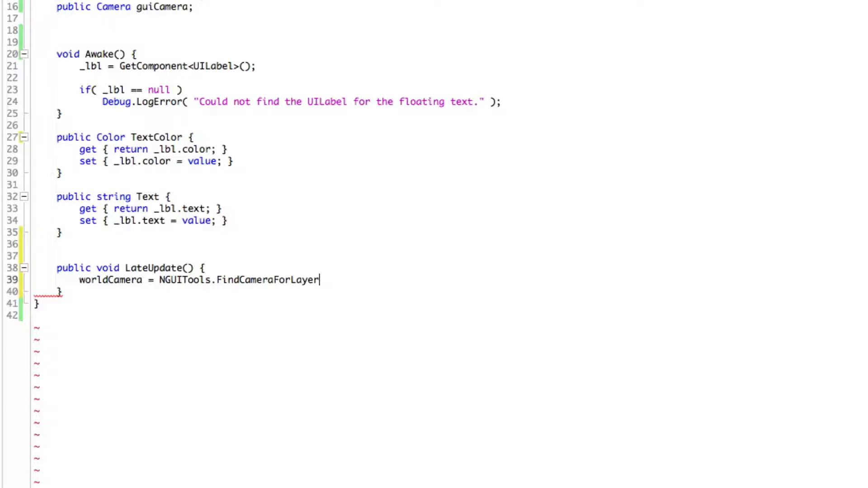
text(( td)
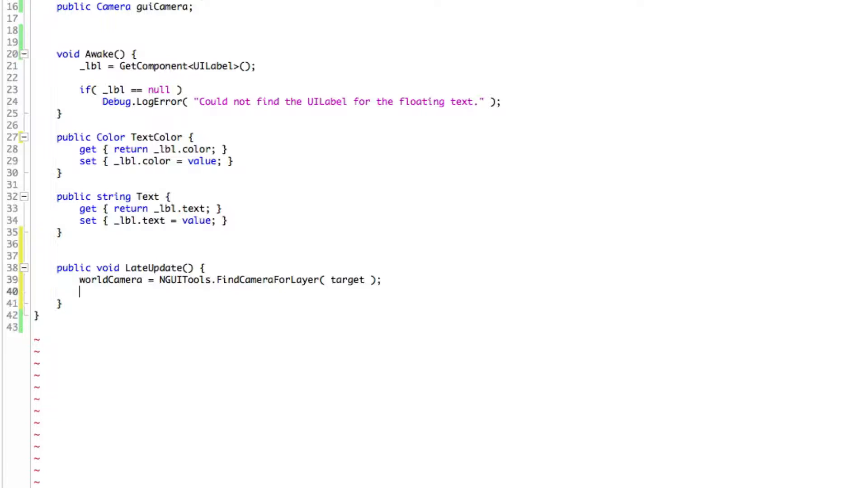
- Write guiCamera = NGUITools.FindCameraForLayer(gameObject.layer); in LateUpdate
text(gui)
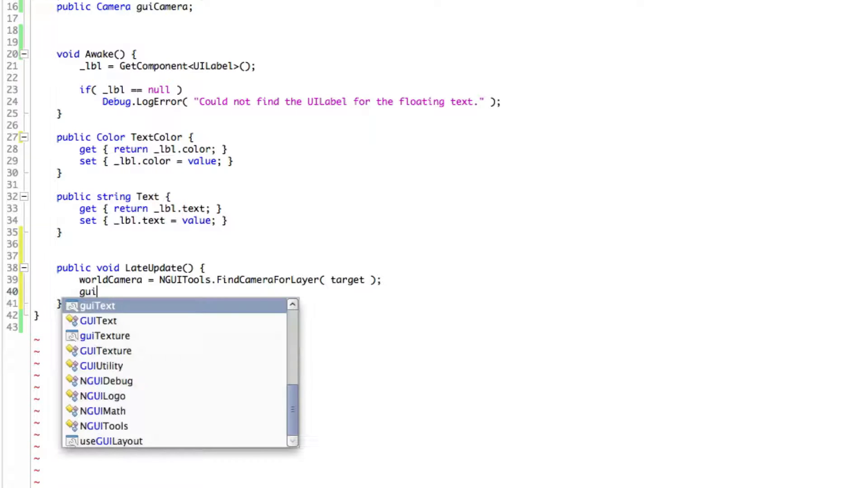
text(Camera)
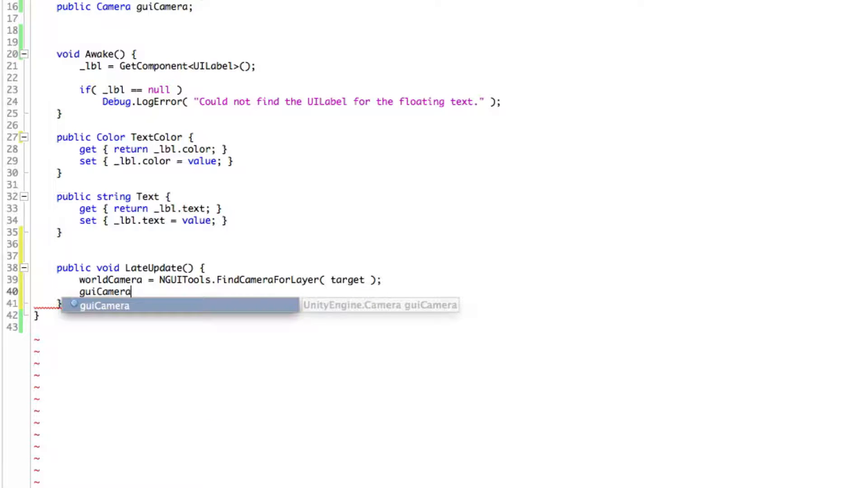
text(=)
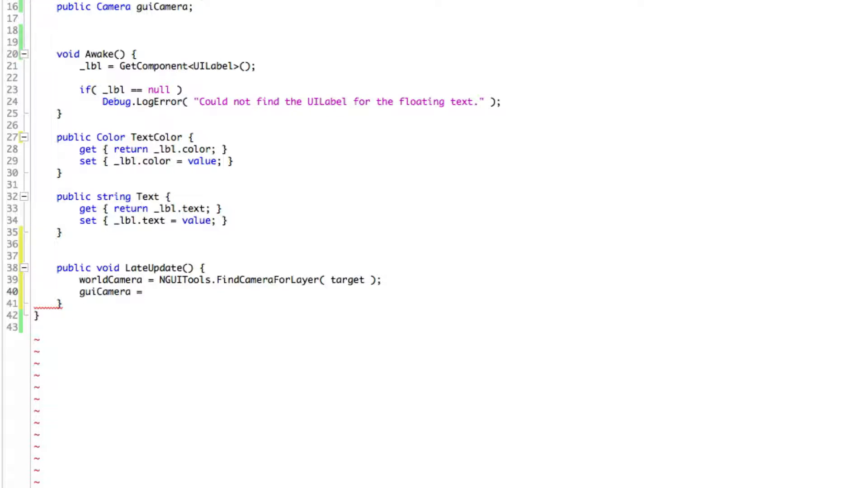
text(N)
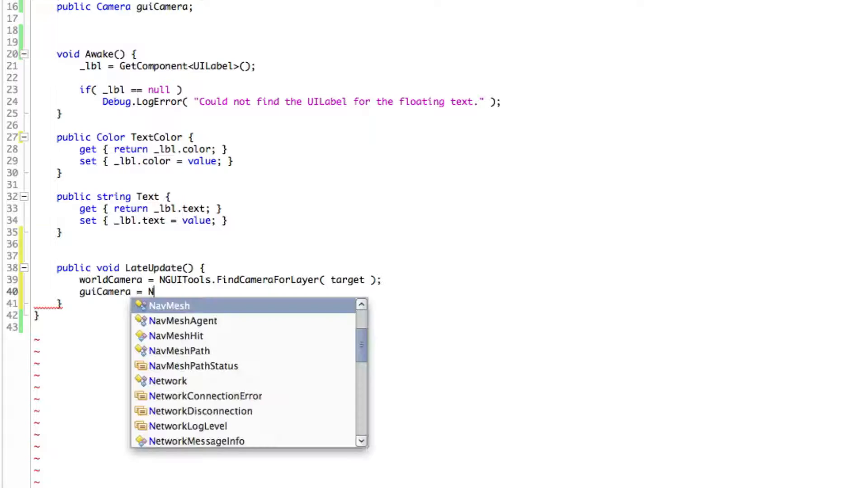
text(GUI)
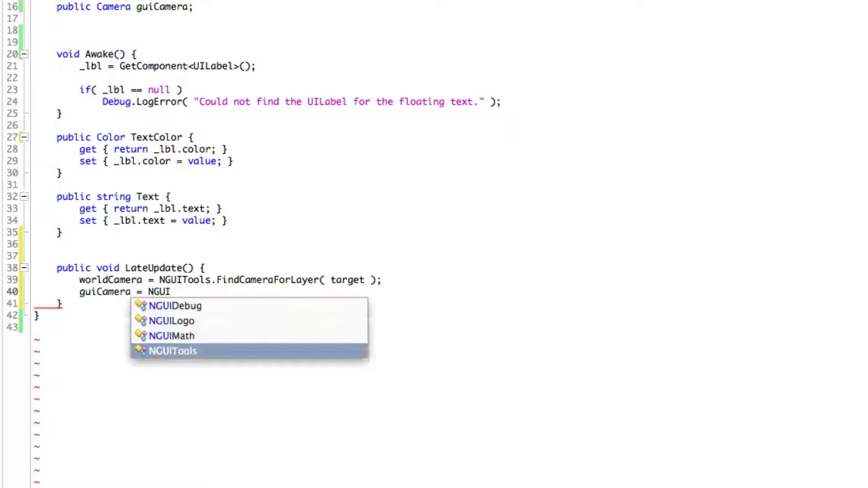
text(Tools.Find)
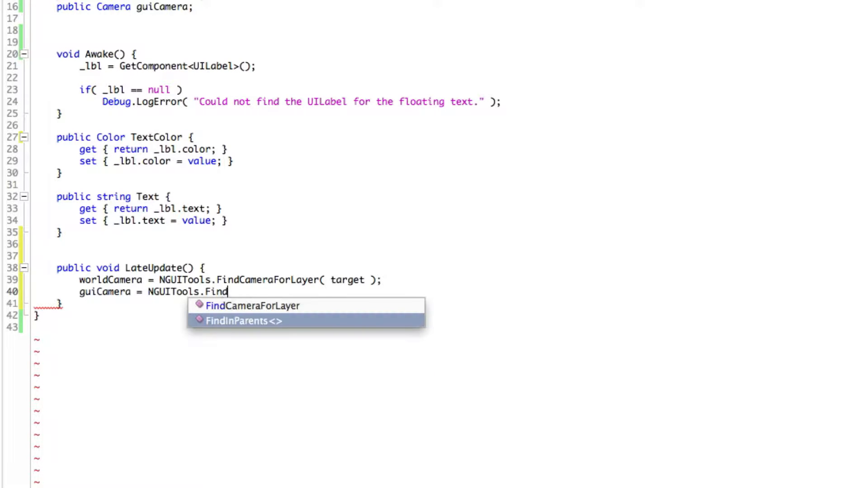
text(CameraForLayer()
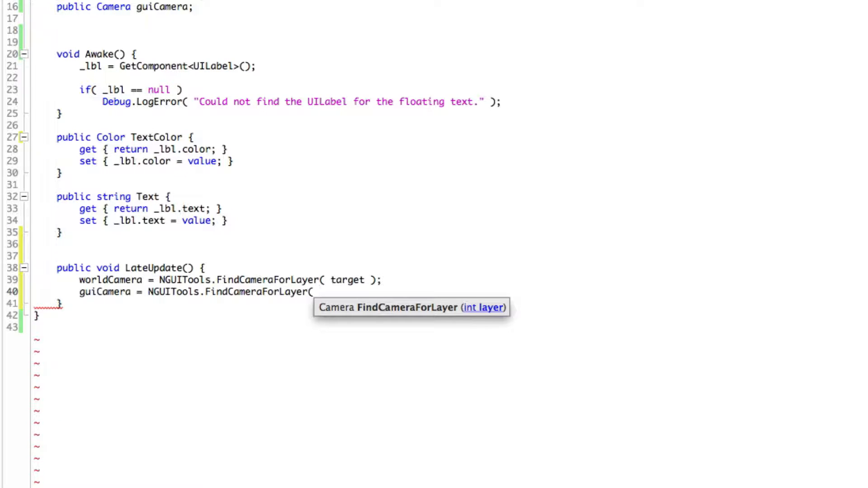
text(gameObject)
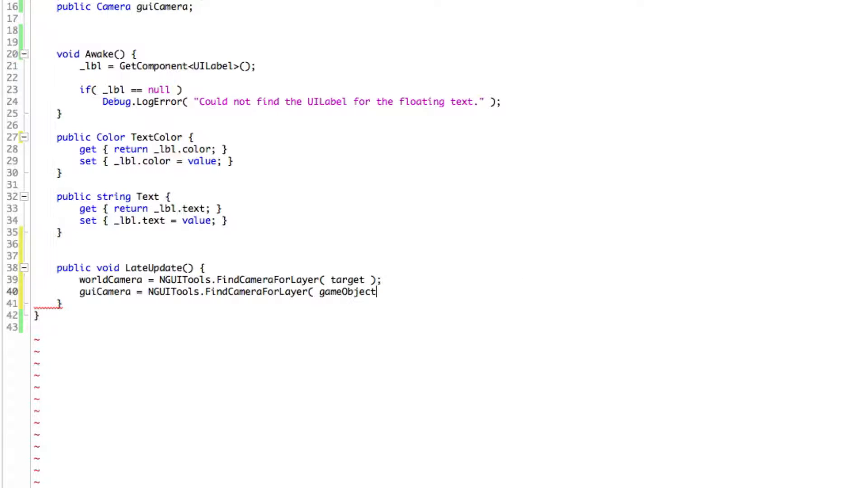
text(.la)
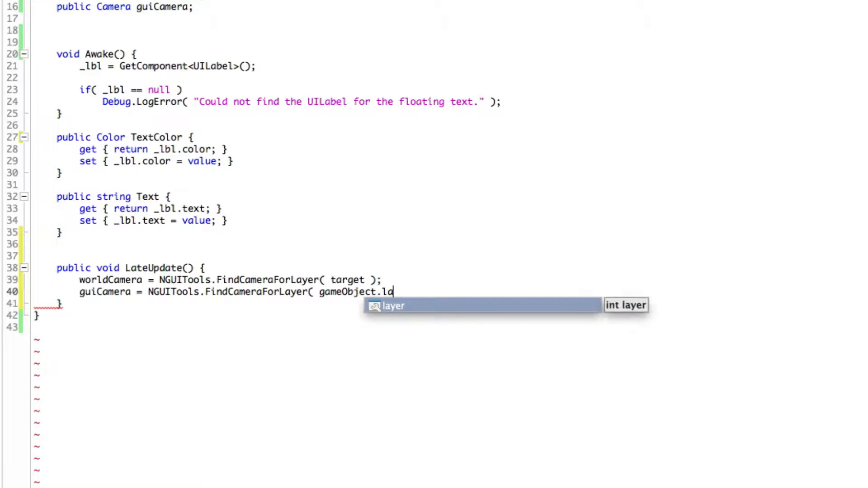
text(layer ()
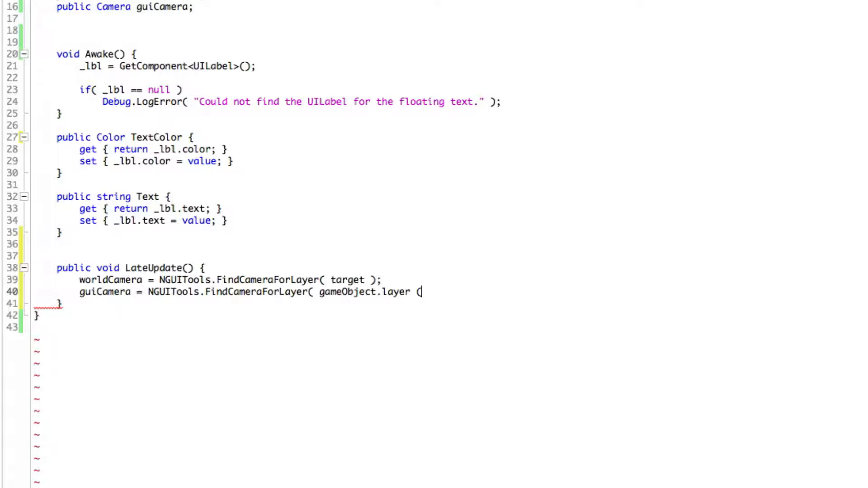
key(BackSpace)
text();)
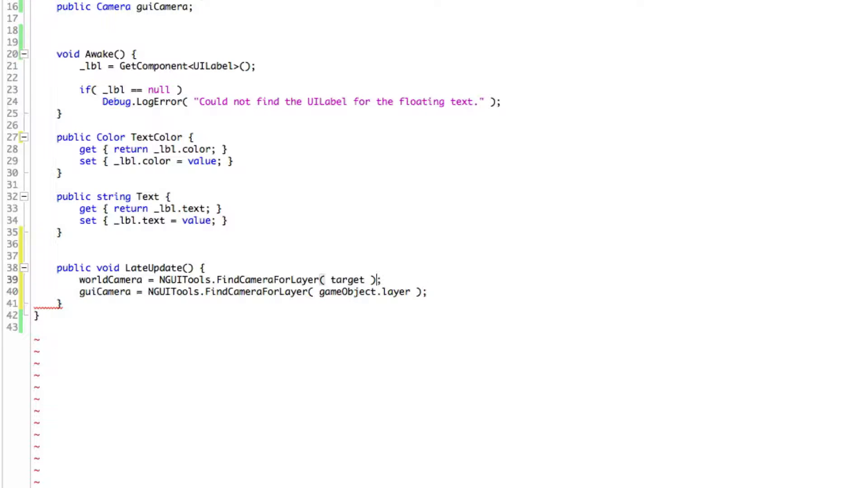
text(.layer)
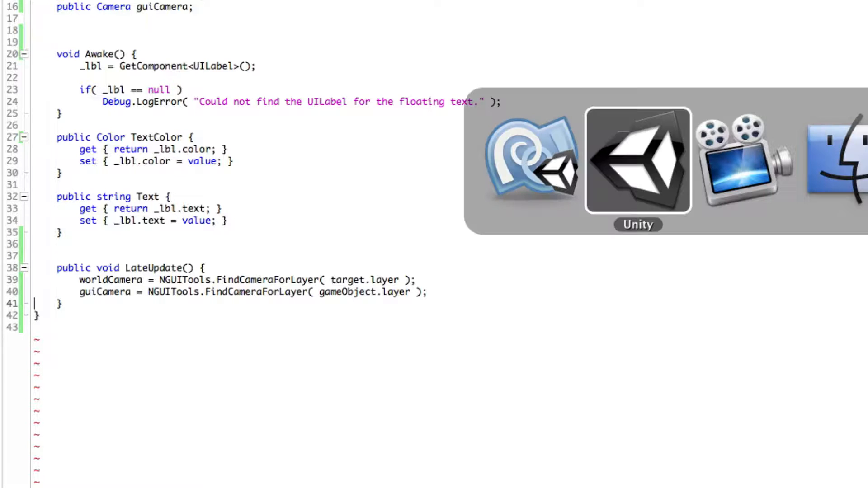
- In Unity, inspect the main scene Camera and check which layers its culling mask renders
click(637, 159)
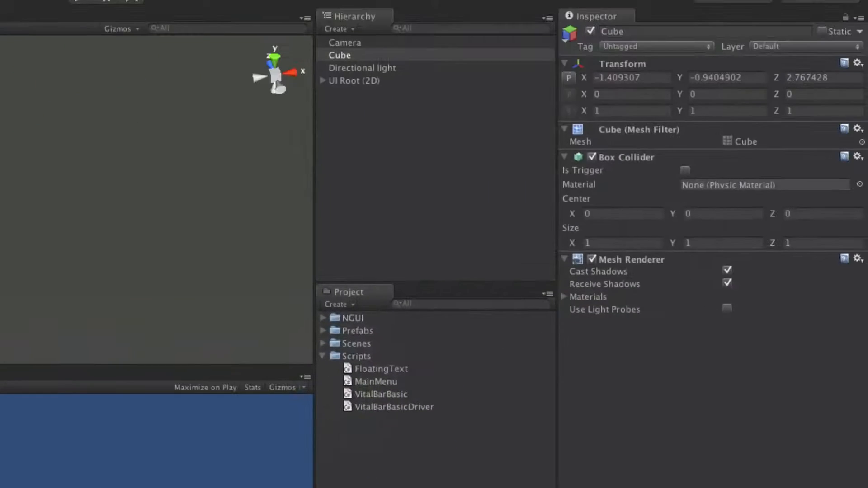
click(339, 55)
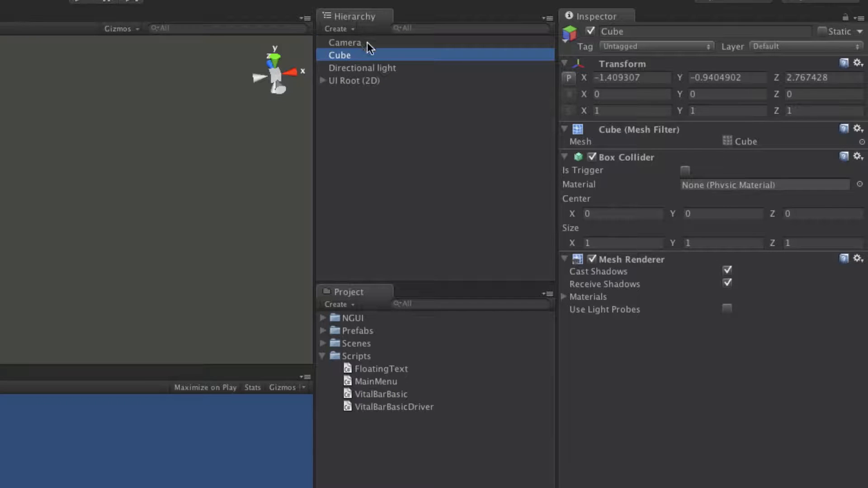
click(345, 43)
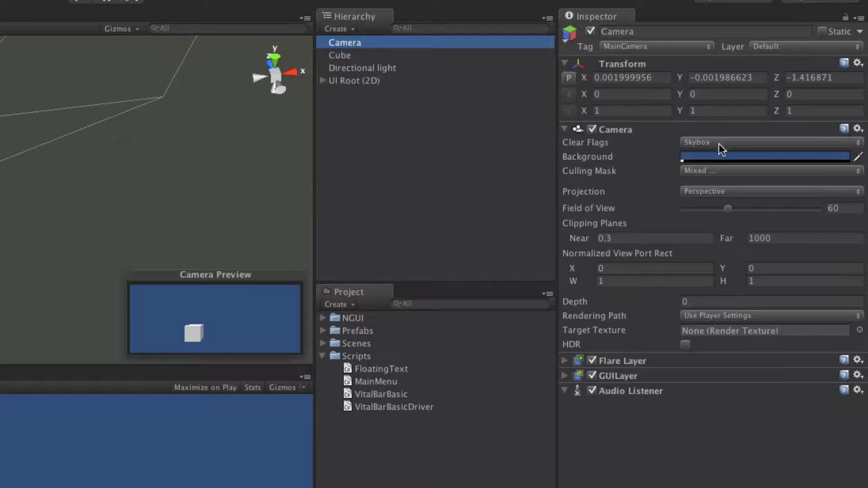
click(769, 171)
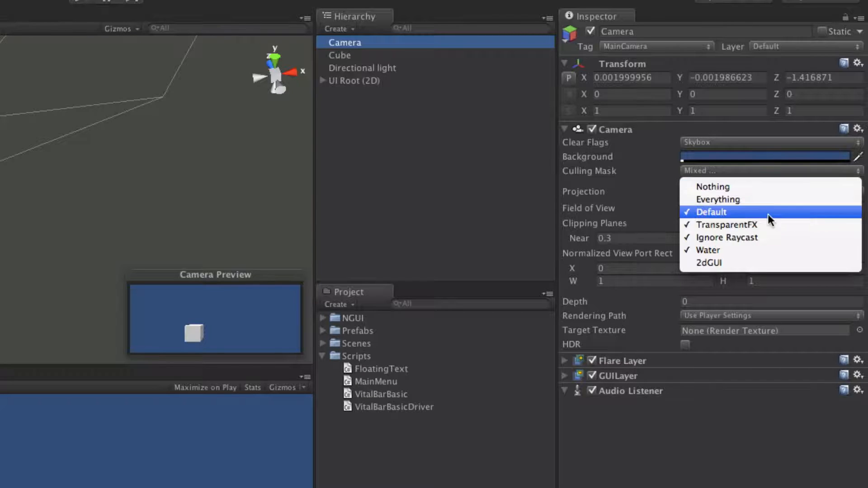
click(711, 212)
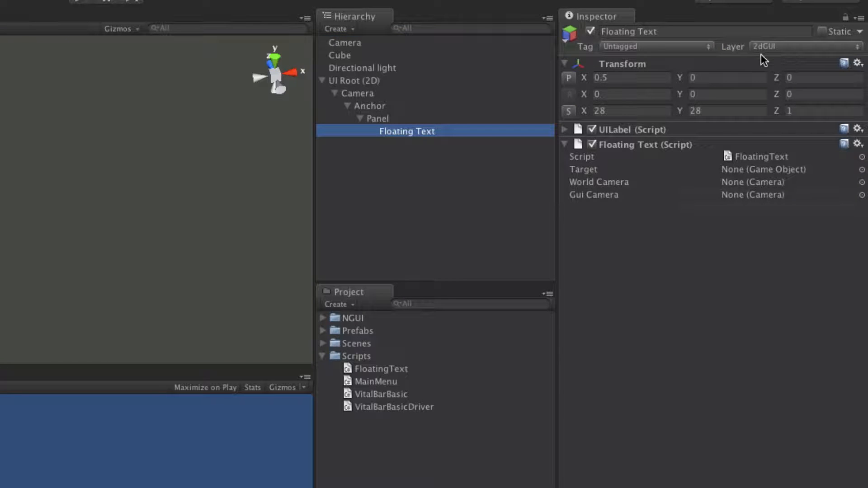
- Inspect the GUI camera under UI Root, then collapse the UI Root hierarchy
click(357, 93)
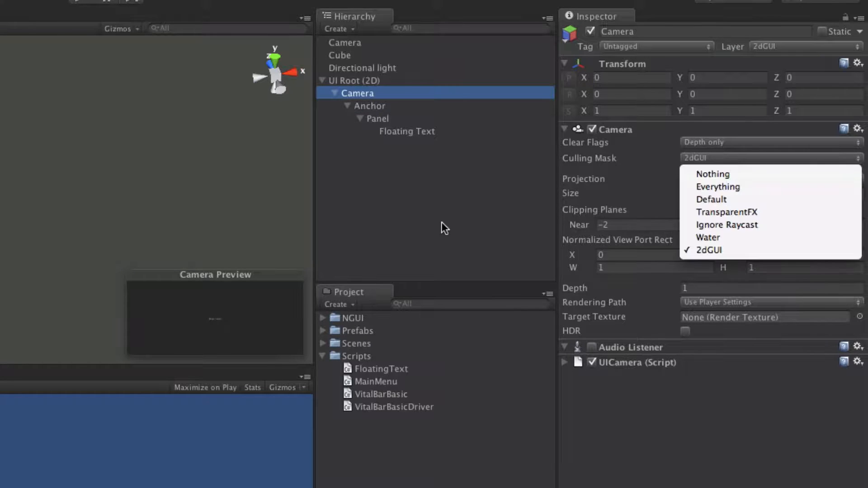
click(357, 93)
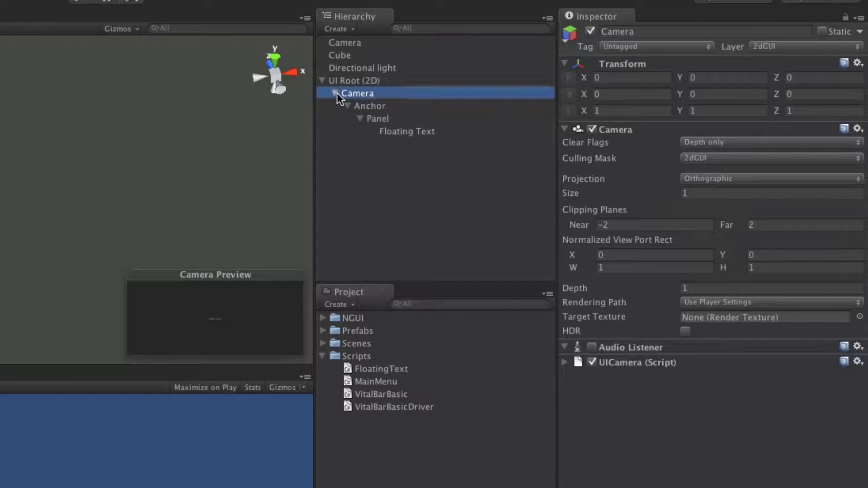
click(335, 93)
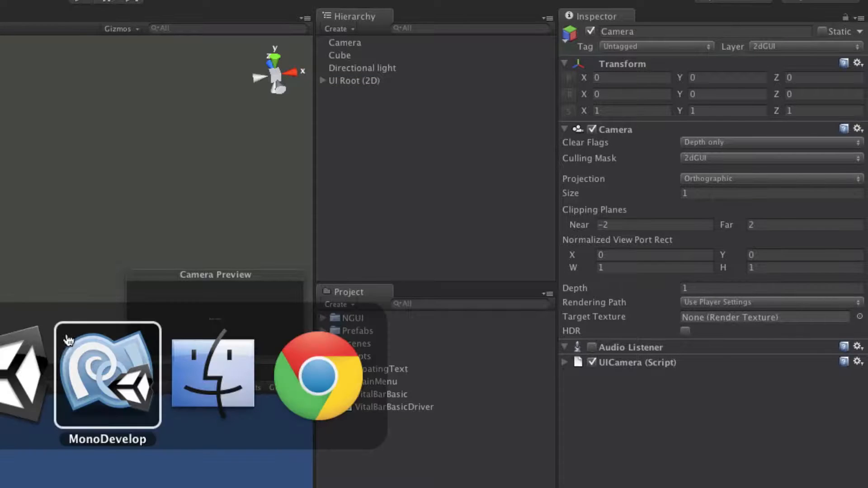
- Write Vector3 pos = worldCamera.WorldToViewportPoint(target.transform.position); in LateUpdate
click(108, 375)
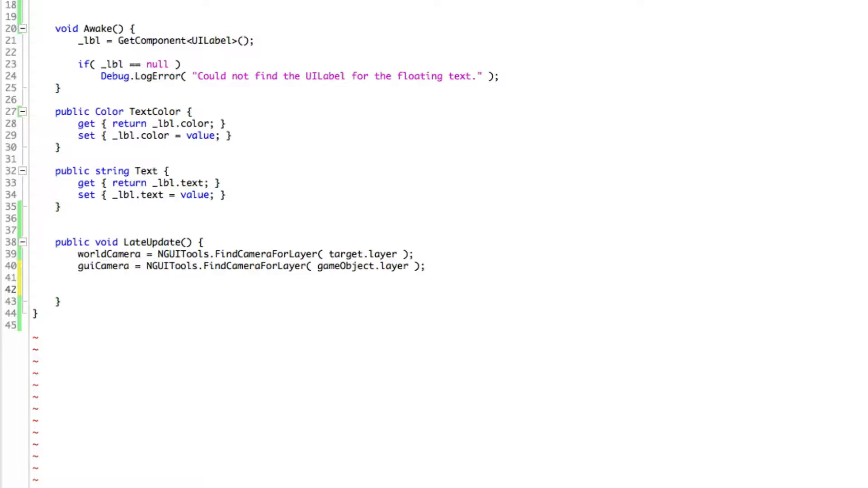
click(79, 289)
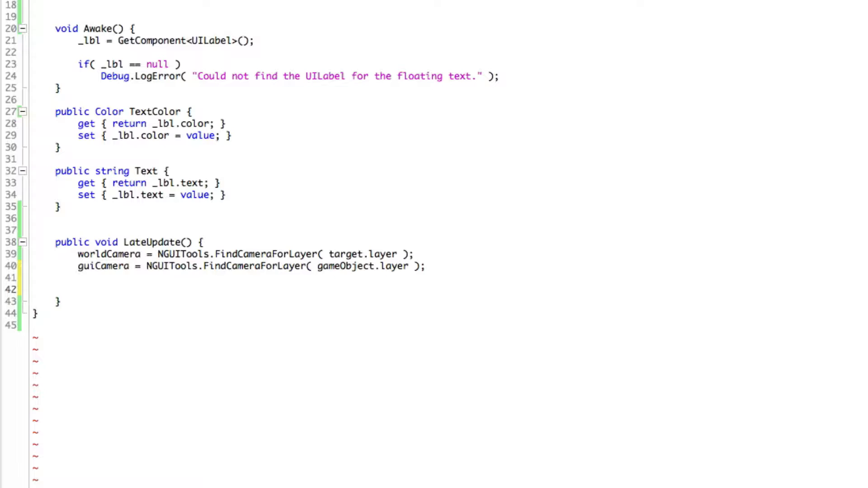
text(Vector3)
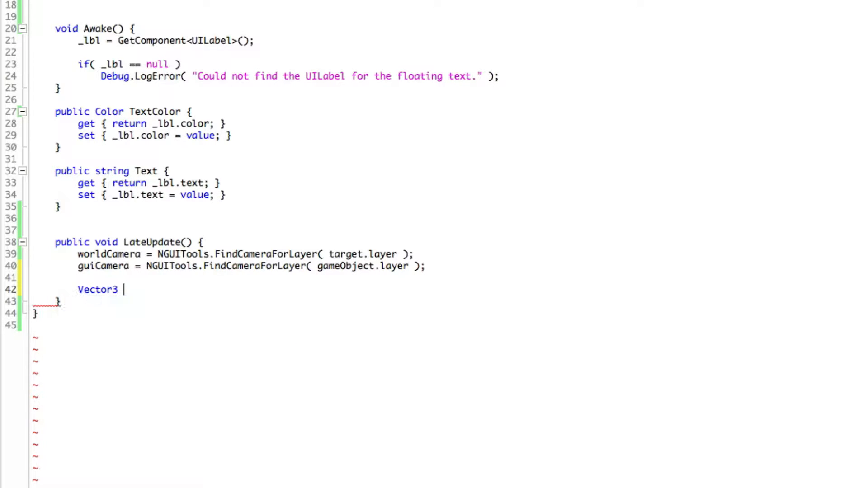
text(pos =)
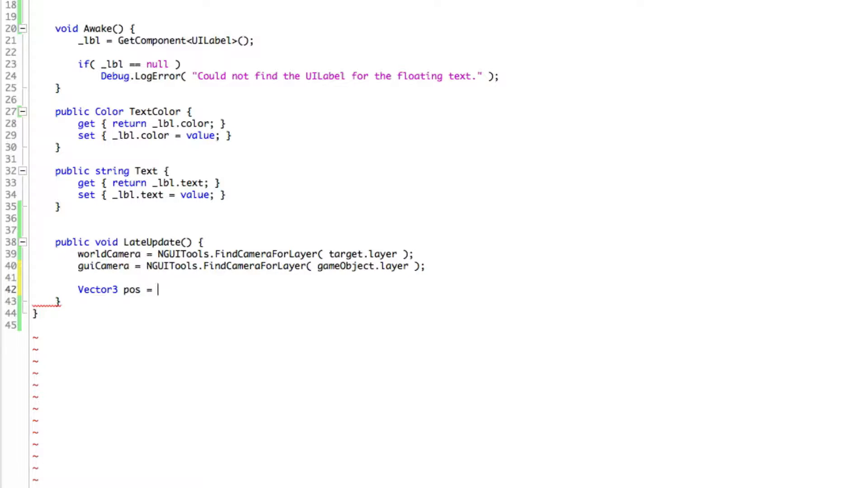
text(wor)
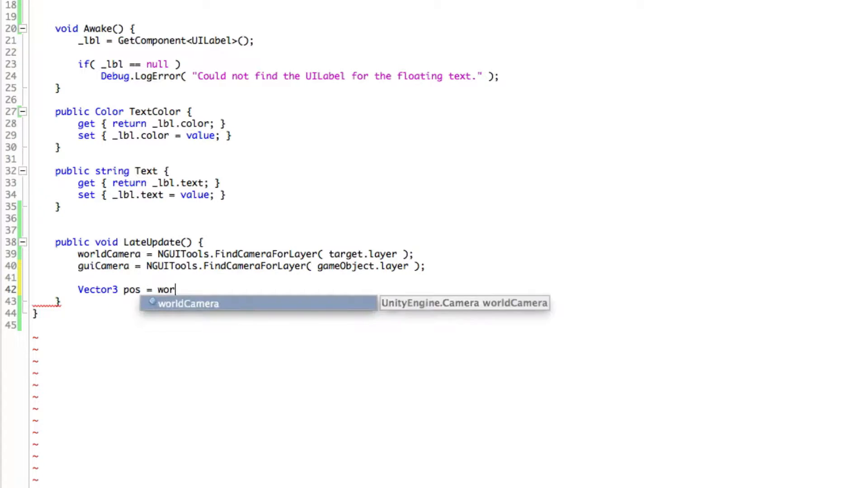
text(ldCamera.)
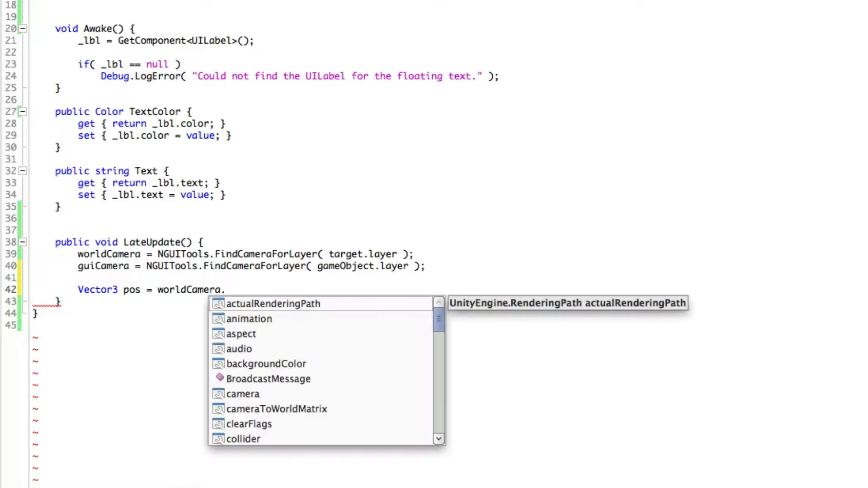
text(Wor)
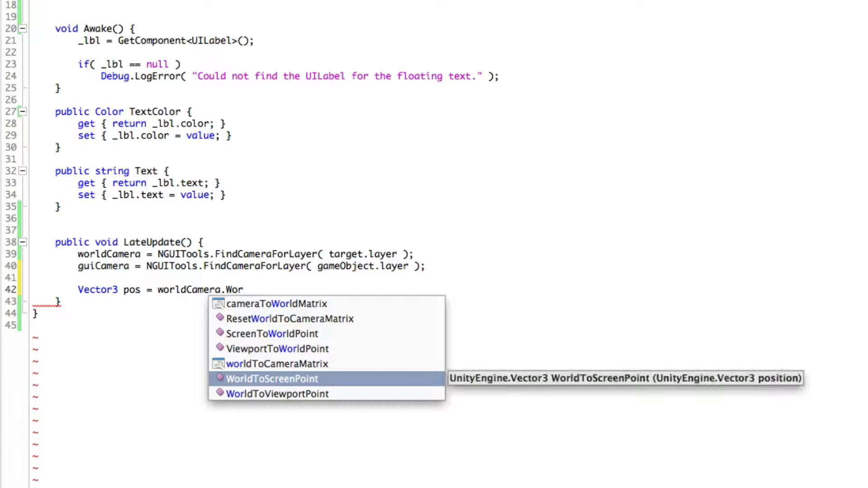
text(d)
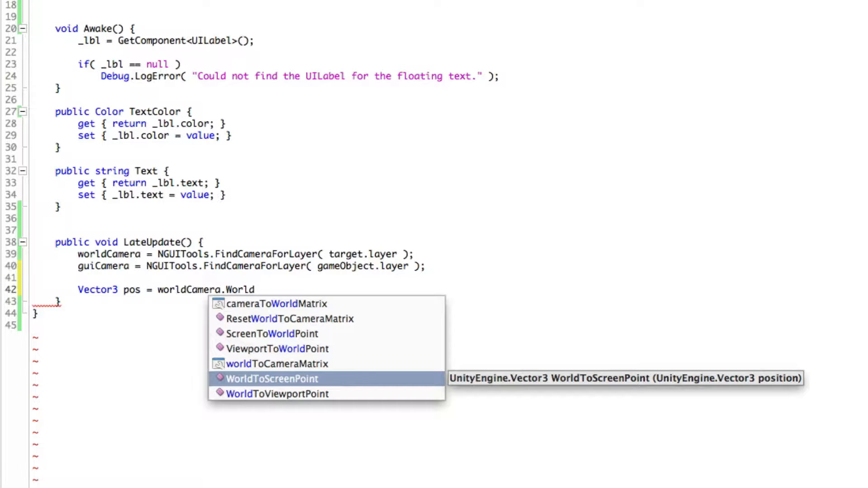
text(ToViewportPoint)
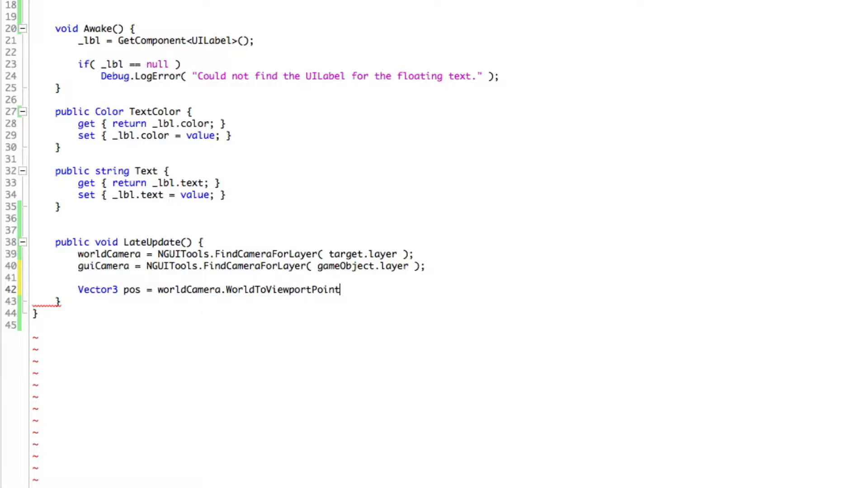
text(()
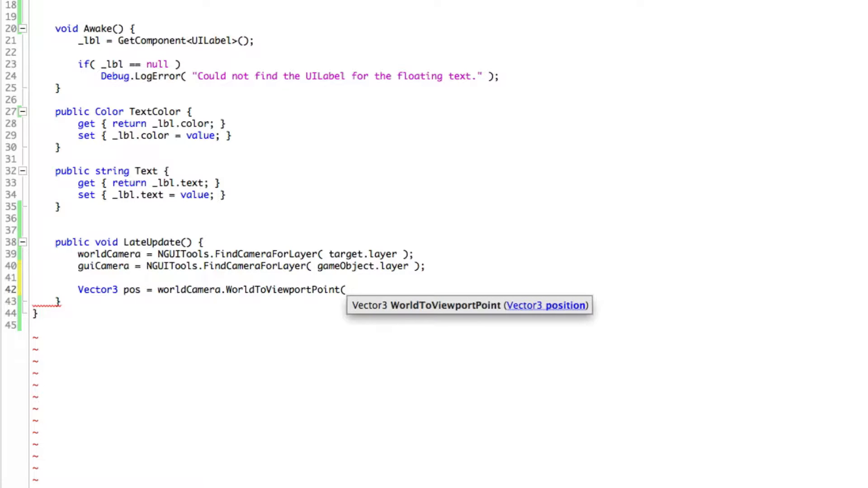
text(tr)
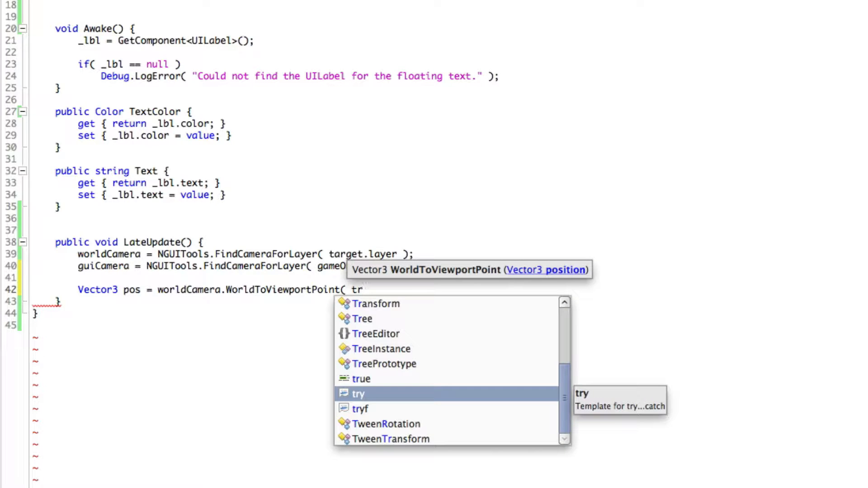
text(d)
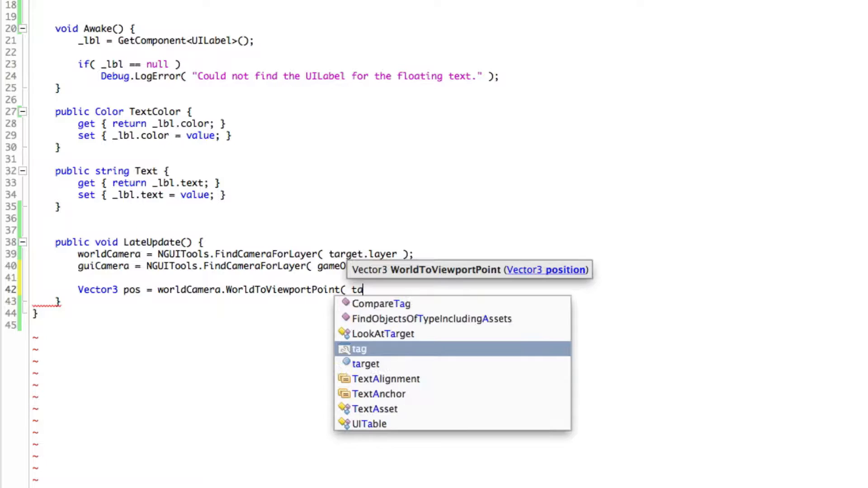
text(arget.tr)
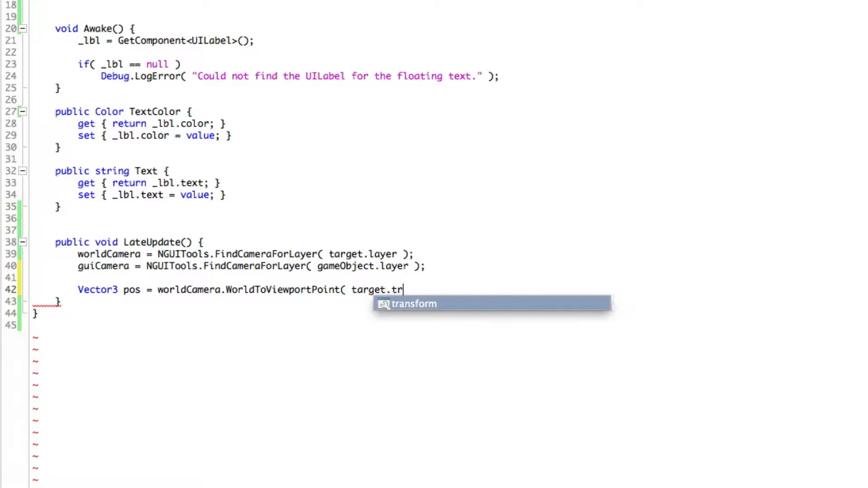
text(ansform.position );)
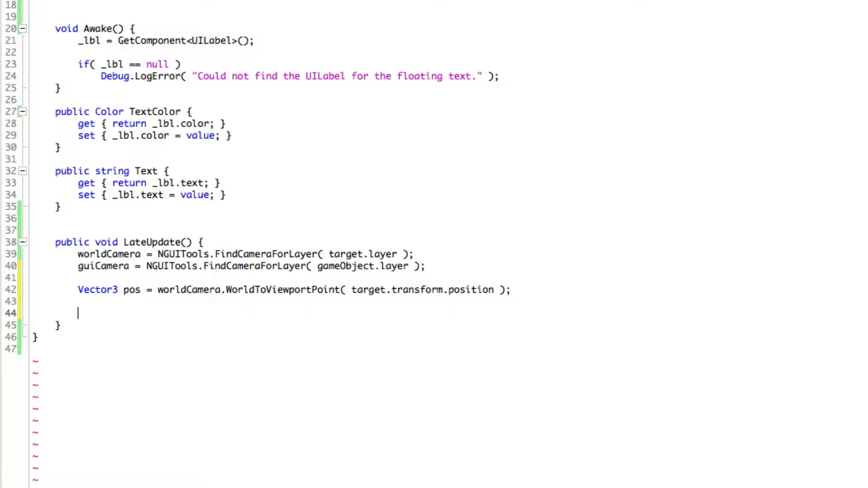
- Write pos = guiCamera.ViewportToWorldPoint(pos); to map the point through the GUI camera
text(pos =)
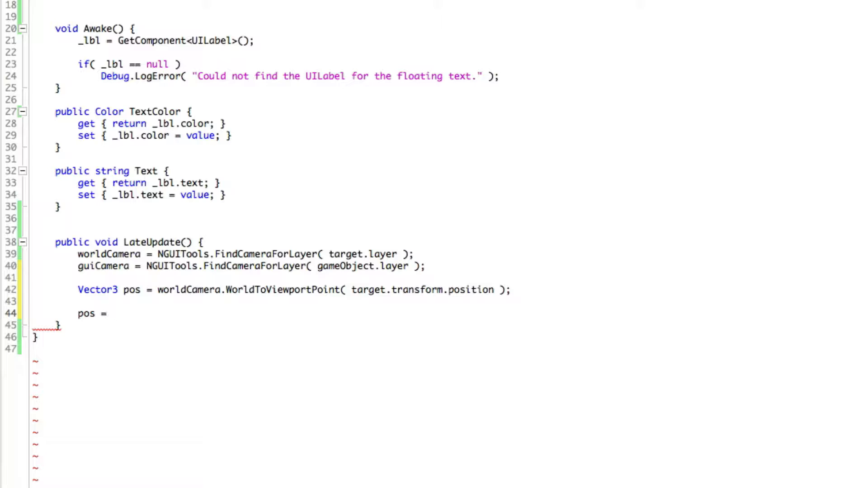
text(guiCamera)
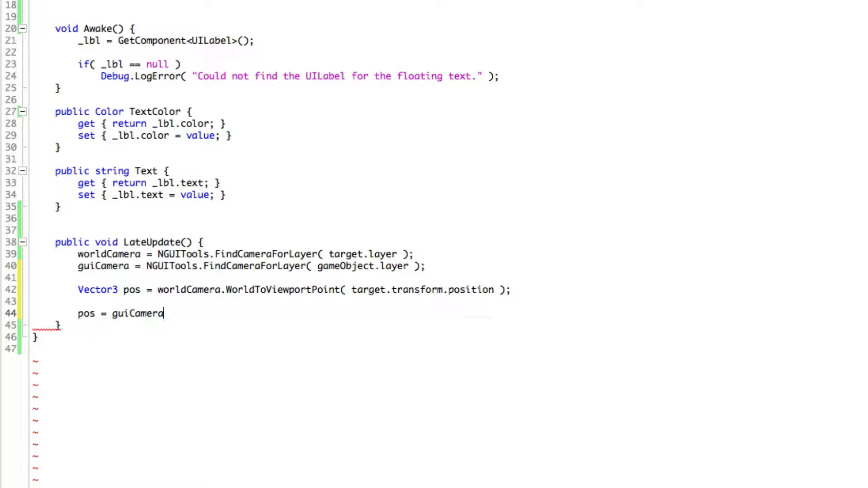
text(.V)
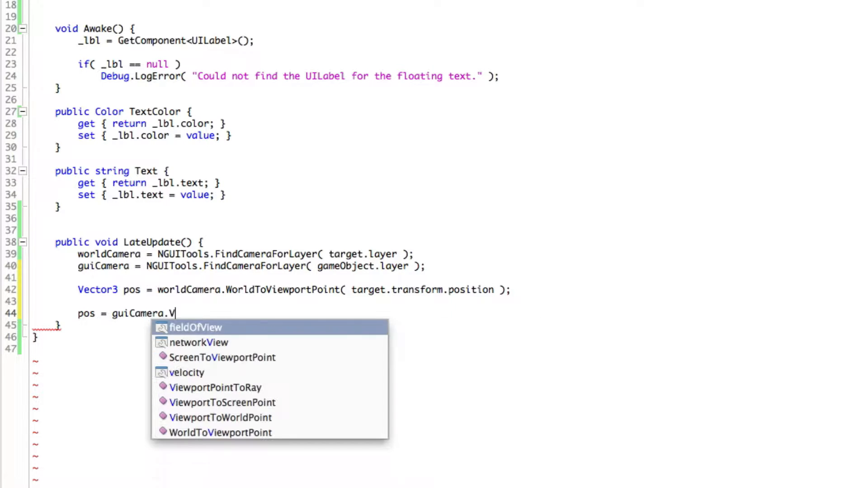
text(iewportToWorldPoint)
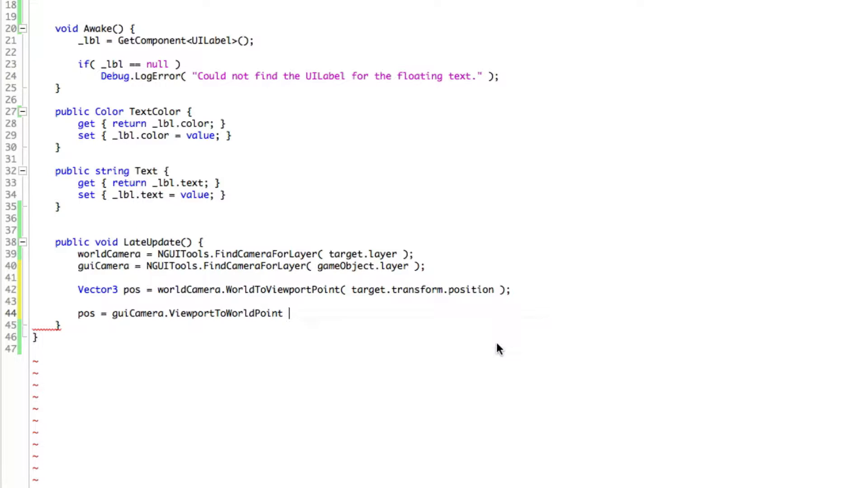
text(( pos );)
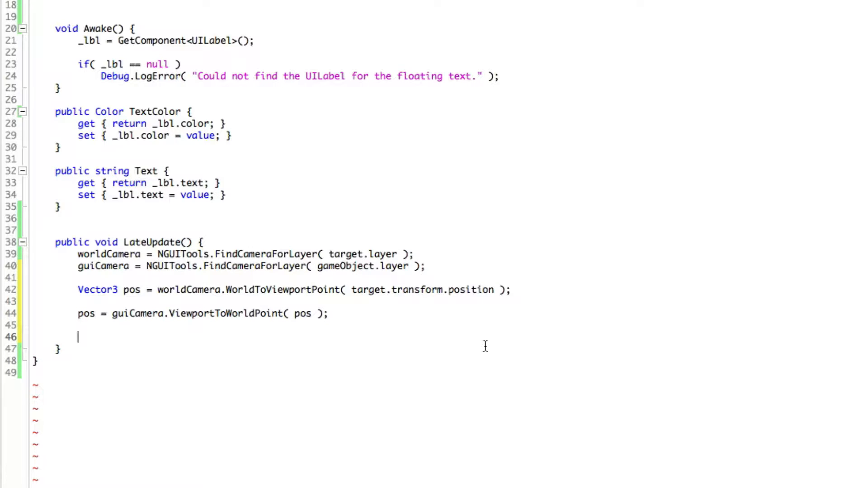
- Assign transform.position = pos; so the label takes the converted position
text(tran)
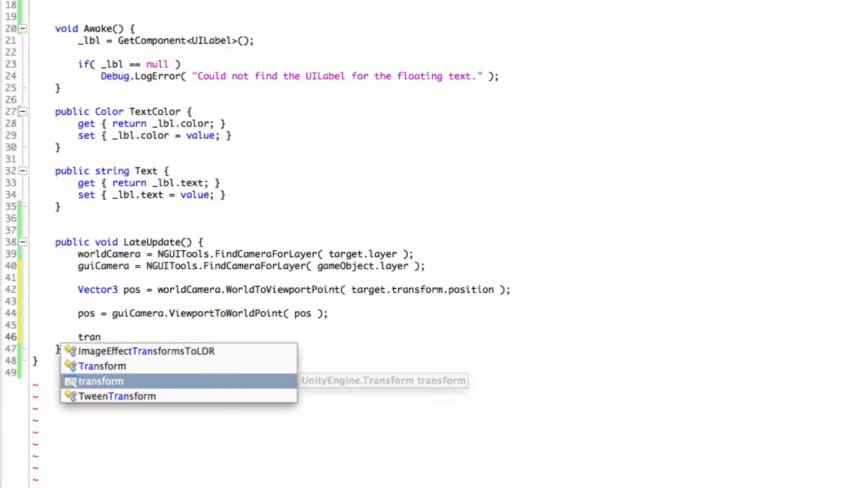
key(Tab)
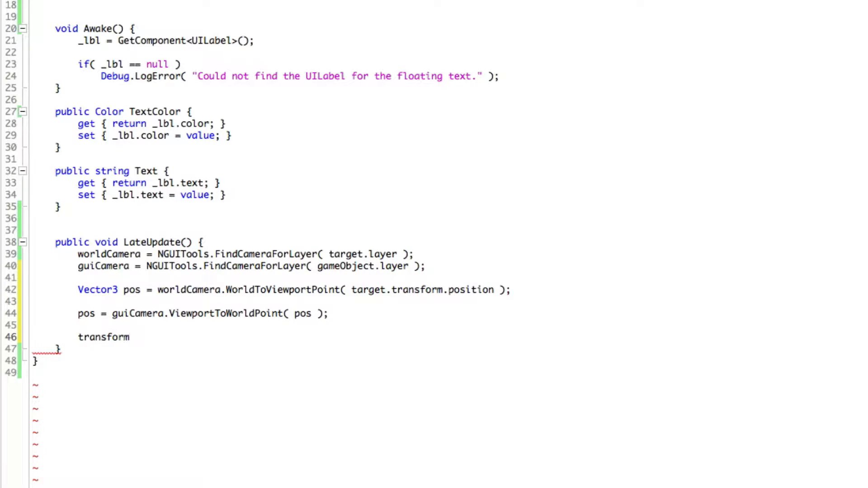
text(.pos)
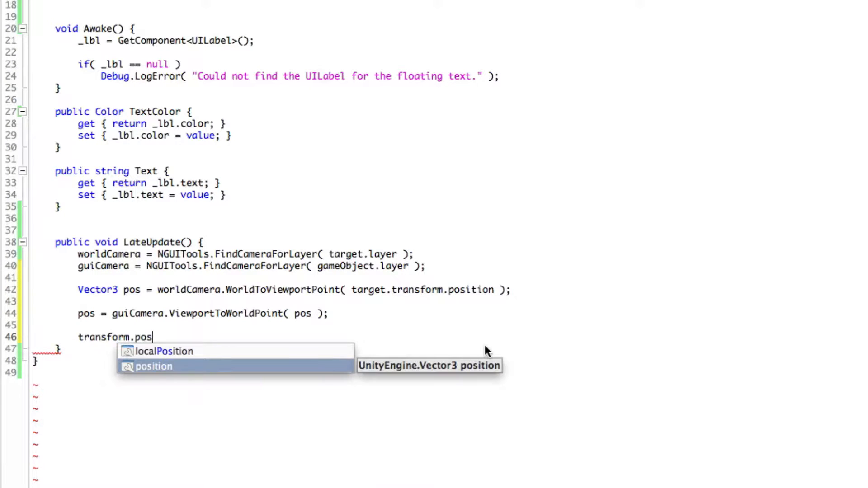
key(Tab)
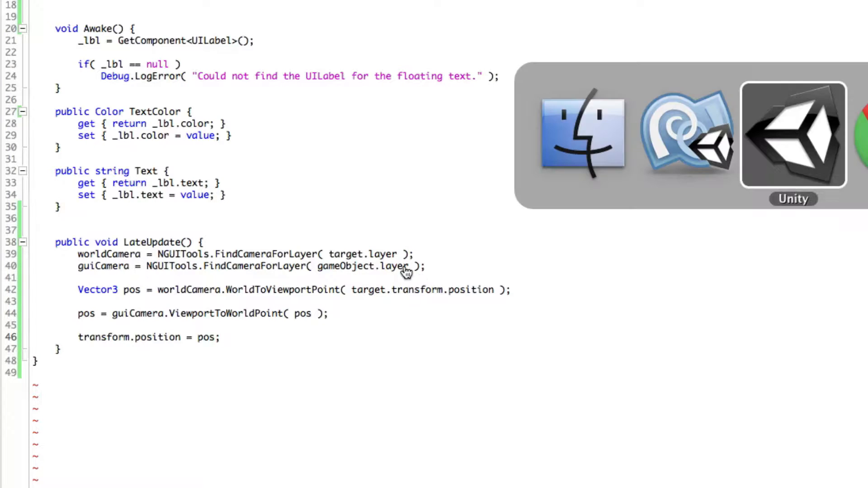
- In Unity, select Floating Text, play the scene to test the label, then stop
click(792, 134)
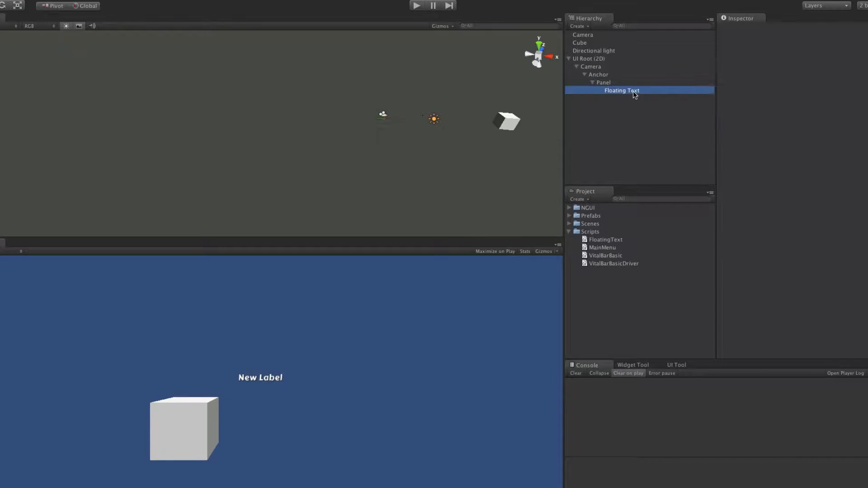
click(622, 91)
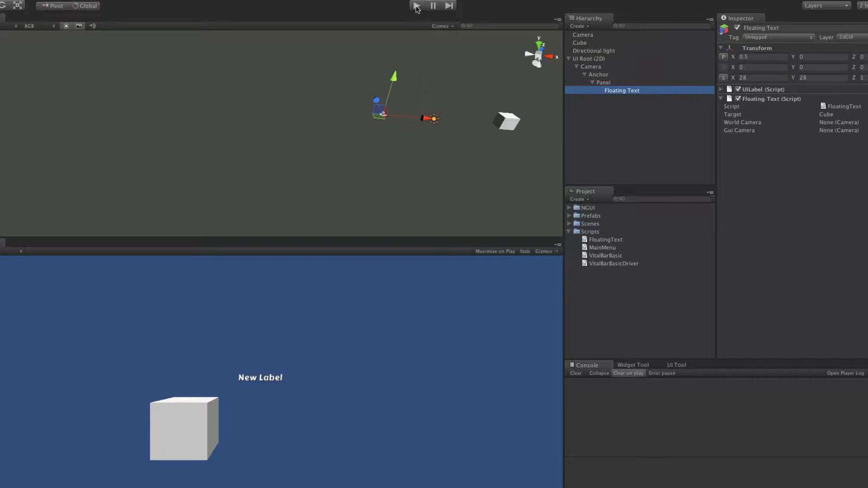
click(416, 5)
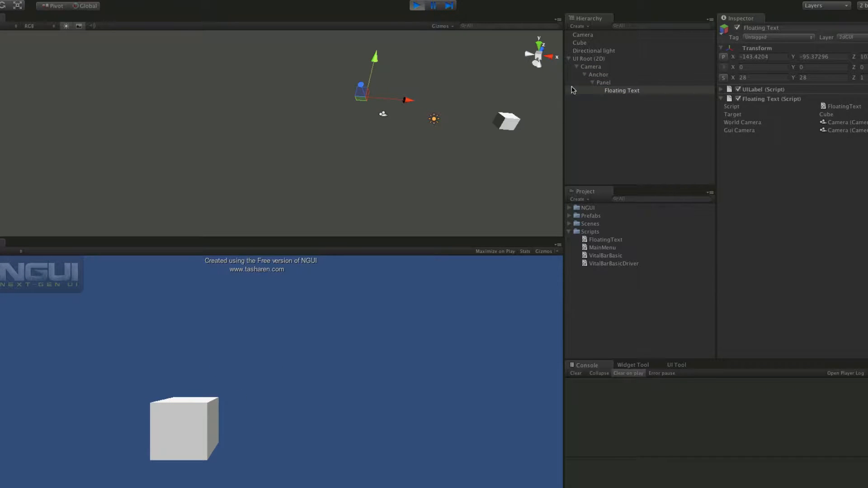
click(621, 90)
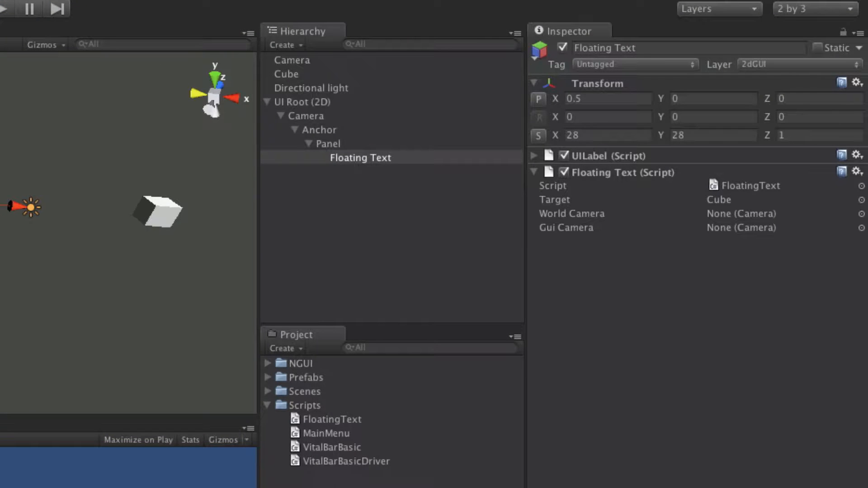
- Inspect the Anchor object's Transform settings in the Hierarchy
click(320, 129)
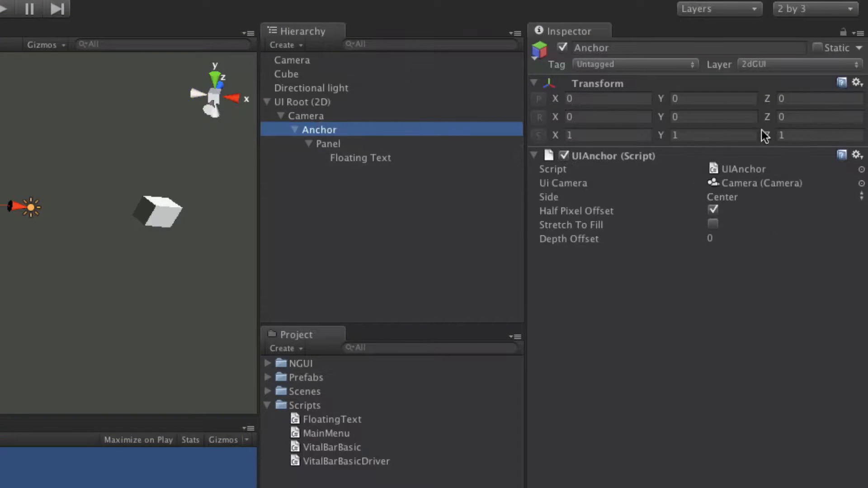
click(305, 116)
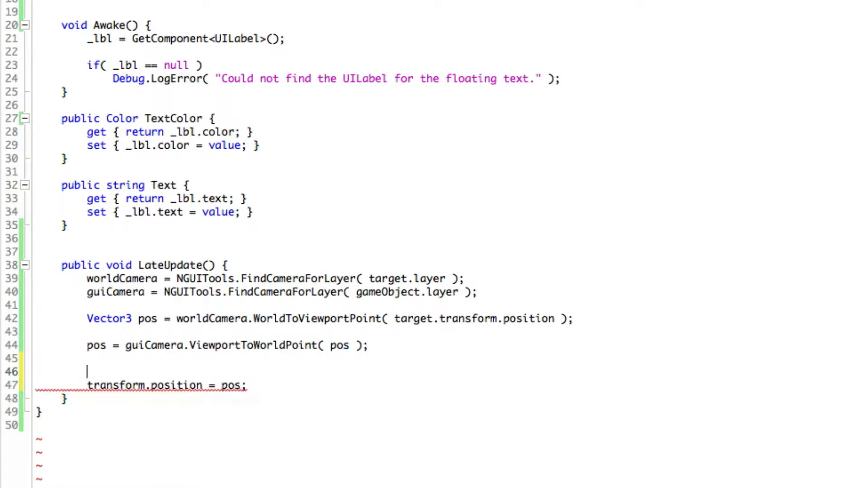
- Add pos.z = 0f; before the transform.position assignment in LateUpdate
text(pos)
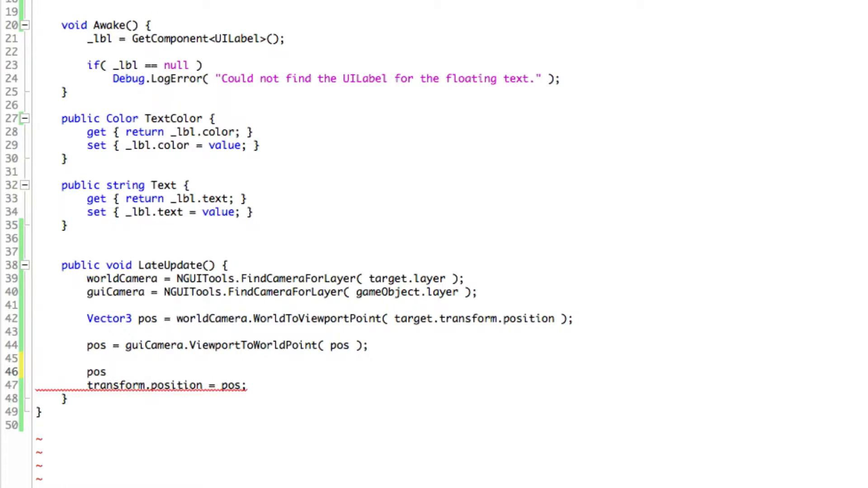
text(.z)
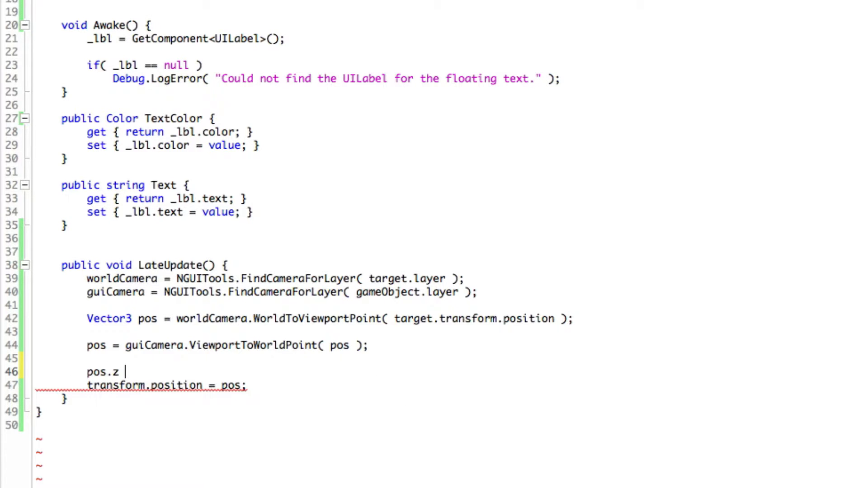
text(= 0f;)
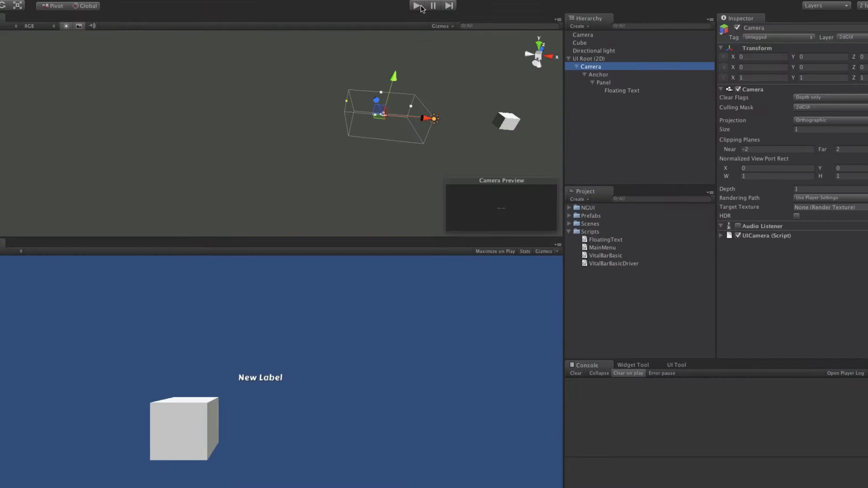
- Play the scene, select Floating Text and type 'Evie' into its UILabel text to confirm live updates
click(415, 5)
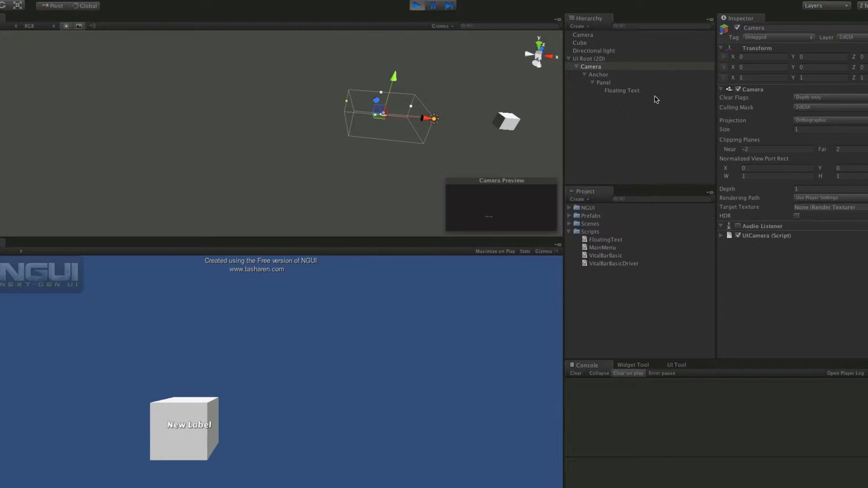
click(621, 91)
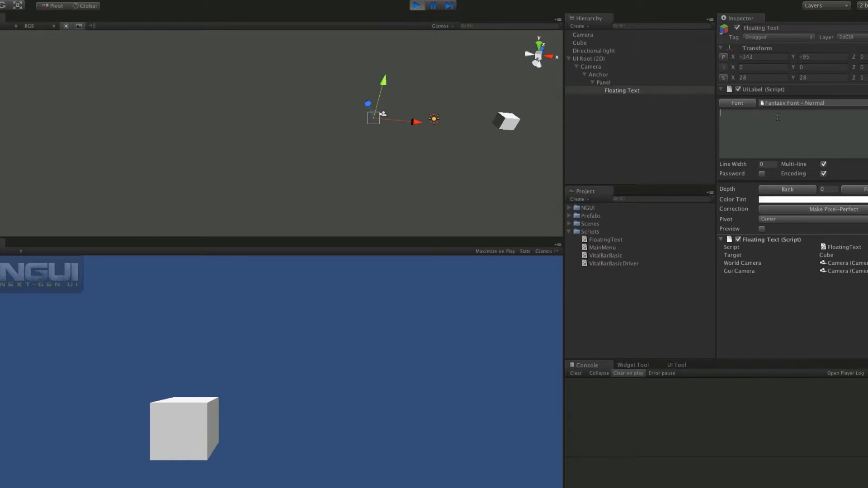
text(Evil Cub)
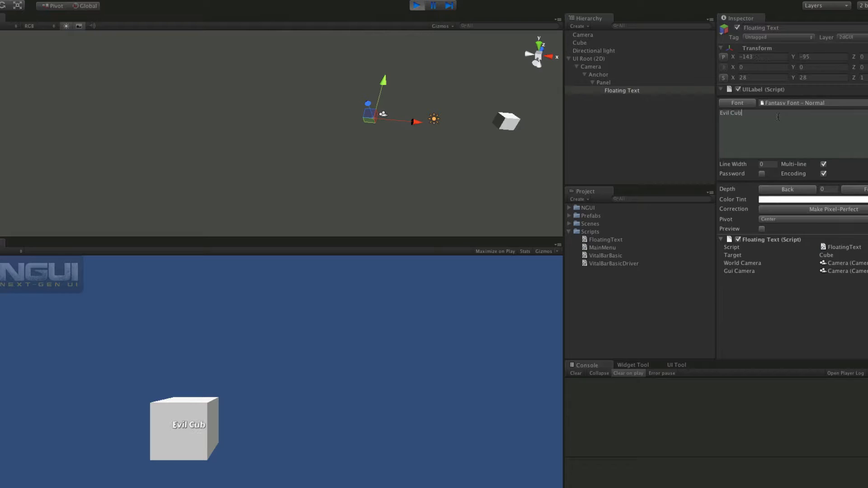
text(ie)
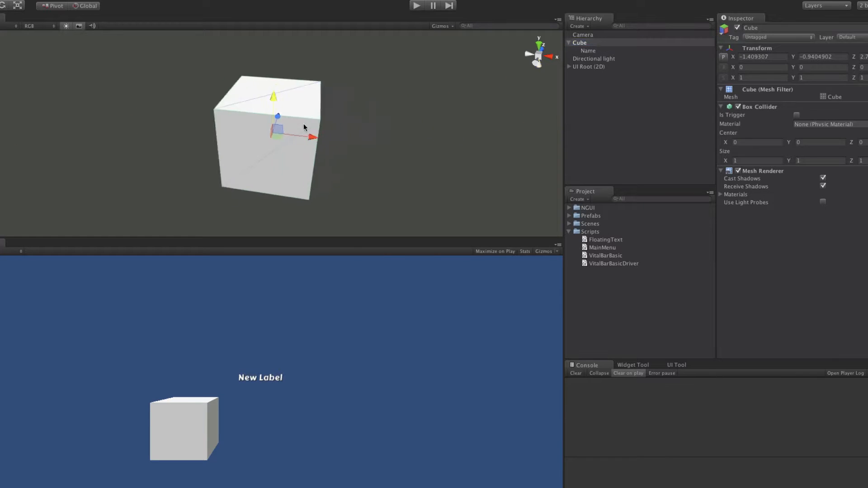
- Face the cube head-on, drag it lower on Y, and select its Name child
drag(304, 128, 290, 120)
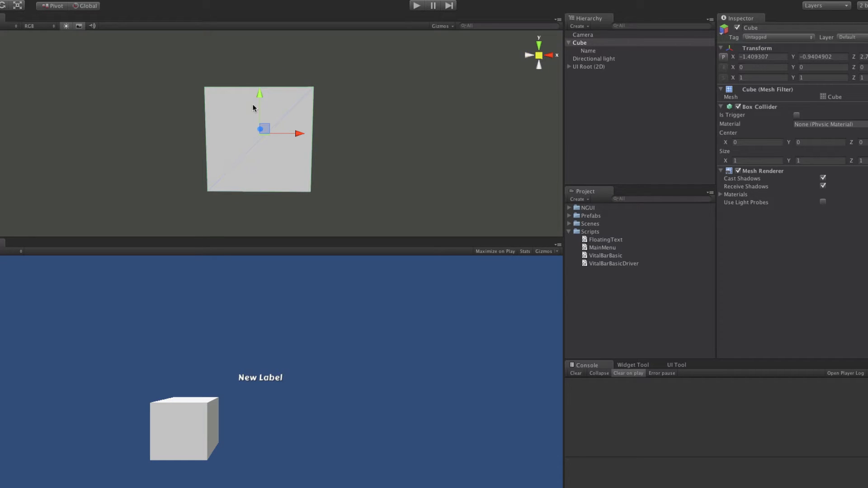
drag(260, 107, 260, 123)
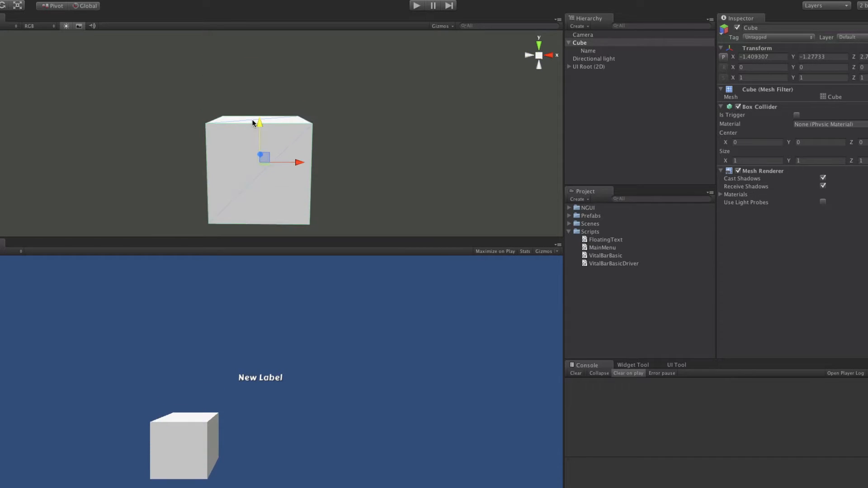
click(587, 50)
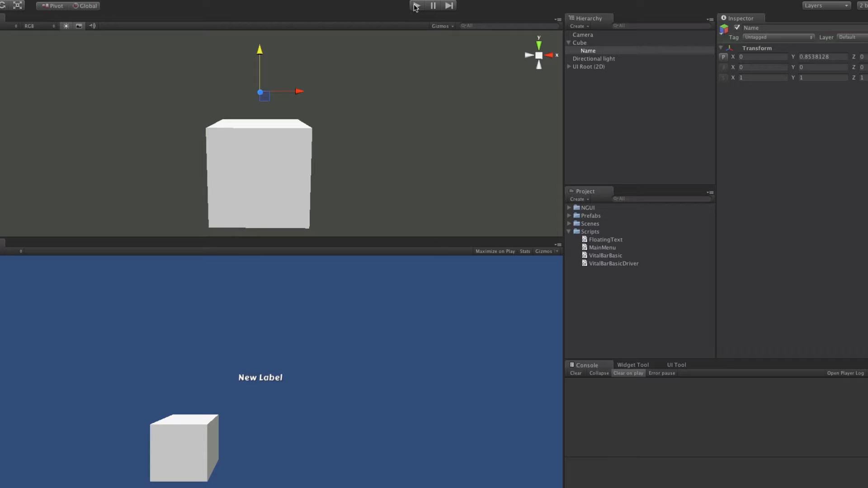
- Run the scene briefly to check where the label lands, then stop play
click(416, 5)
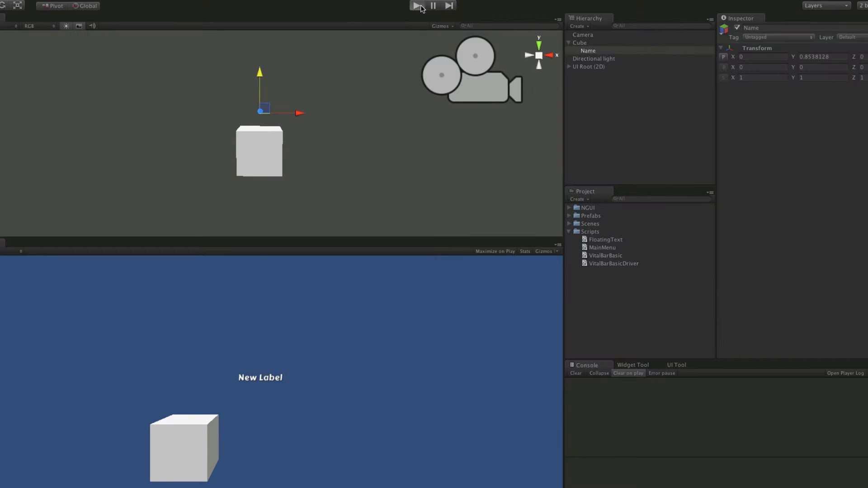
click(415, 5)
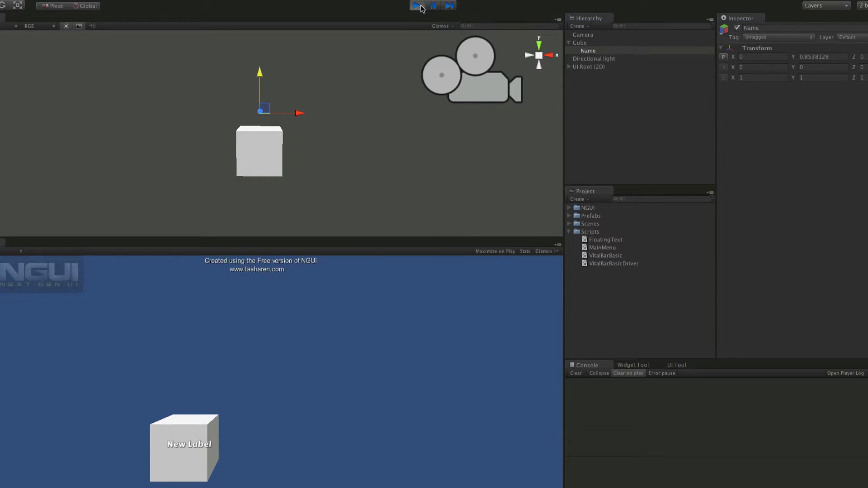
click(416, 6)
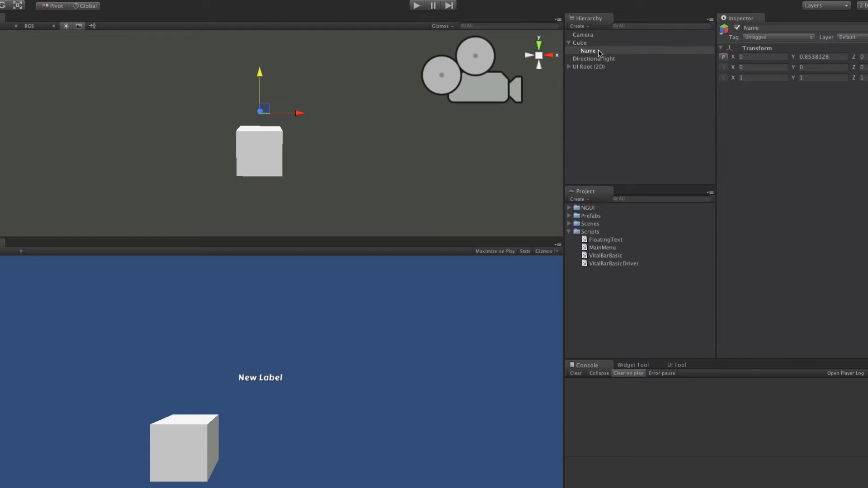
- Select the Floating Text label under UI Root with Target set to Name and start play
click(588, 51)
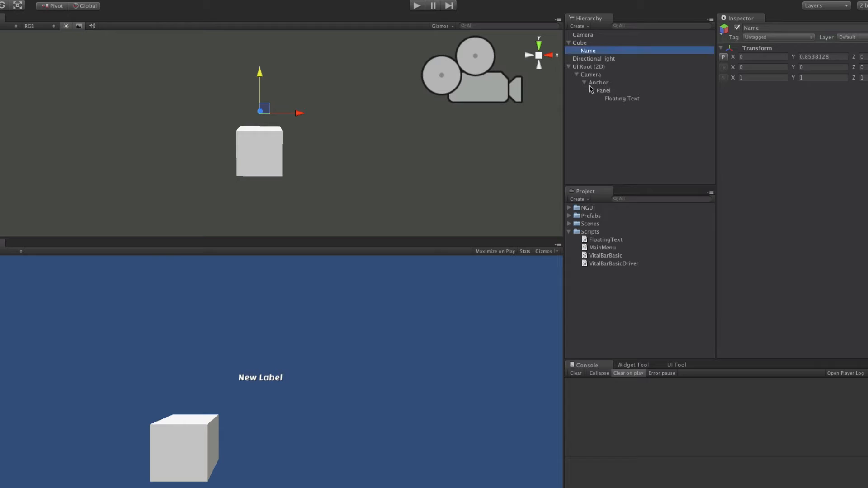
click(621, 98)
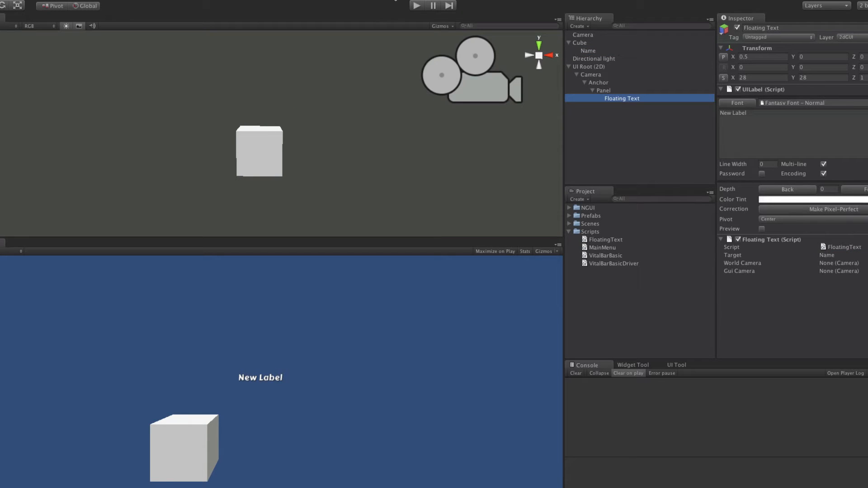
click(416, 5)
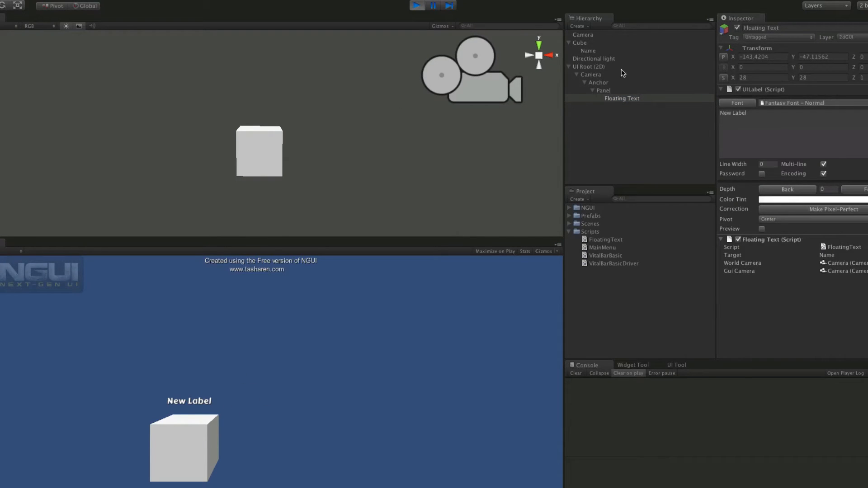
- Move the cube sideways in play mode to watch the label follow above it, then return to the script
click(580, 42)
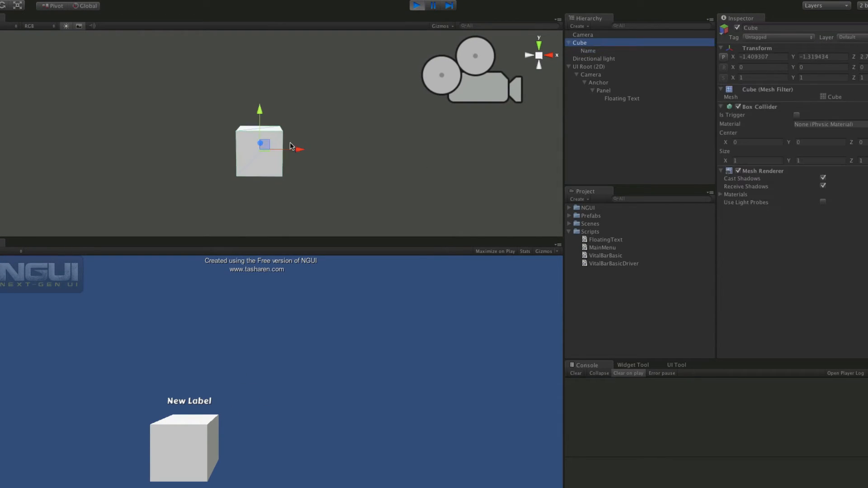
drag(295, 148, 508, 151)
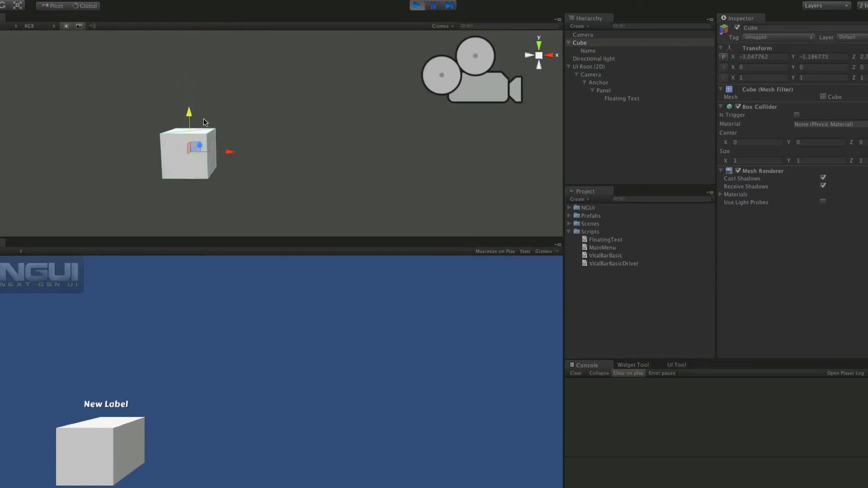
click(414, 5)
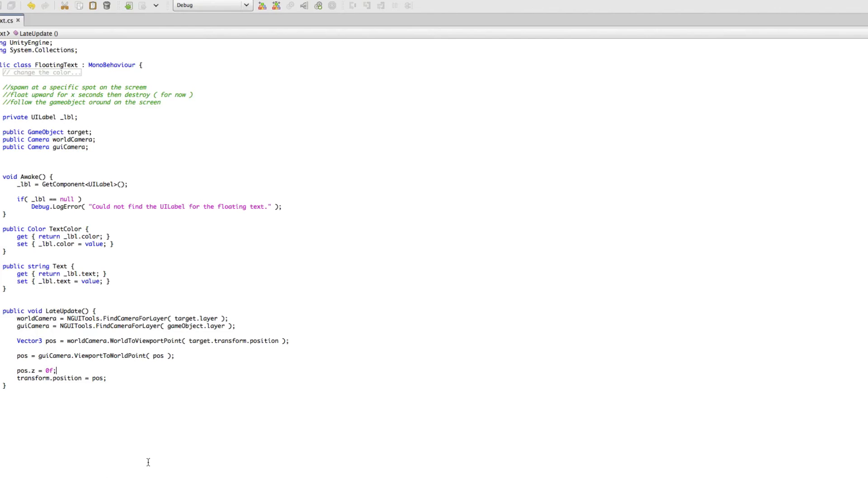
mouse_move(259, 430)
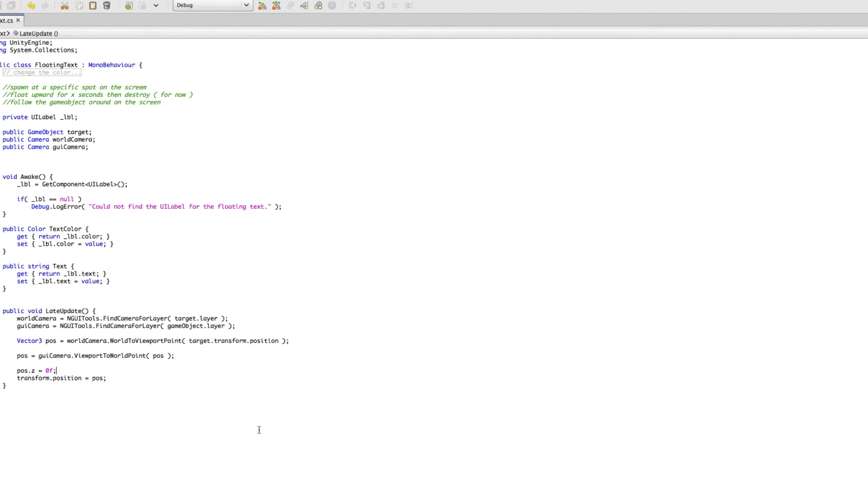